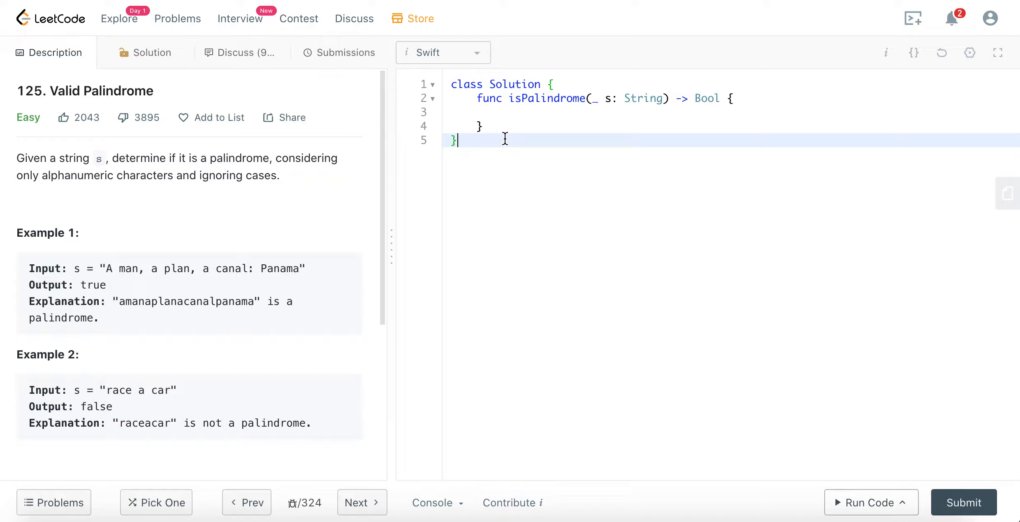
Step: Replace the scratch word RACECAR in the editor with MADAM
type("RACECAR")
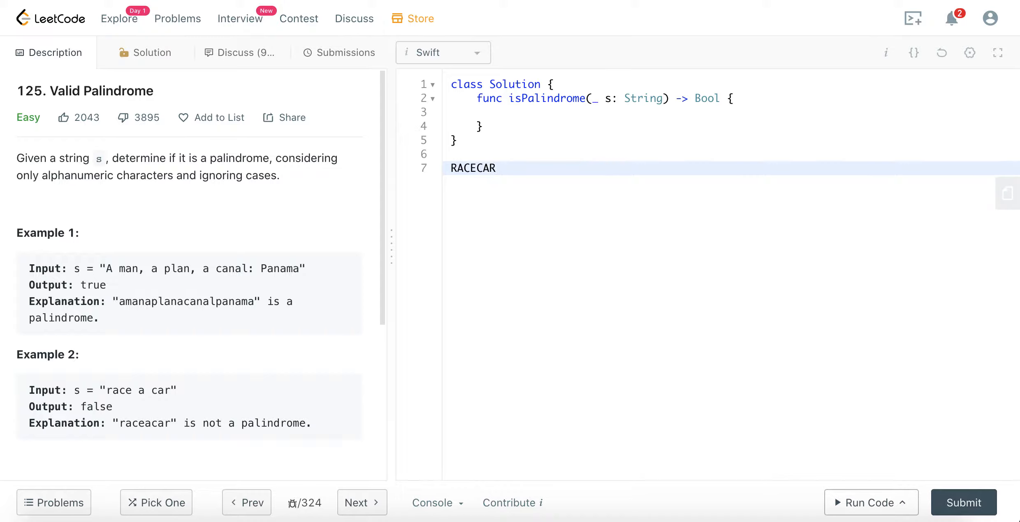
left_click(480, 168)
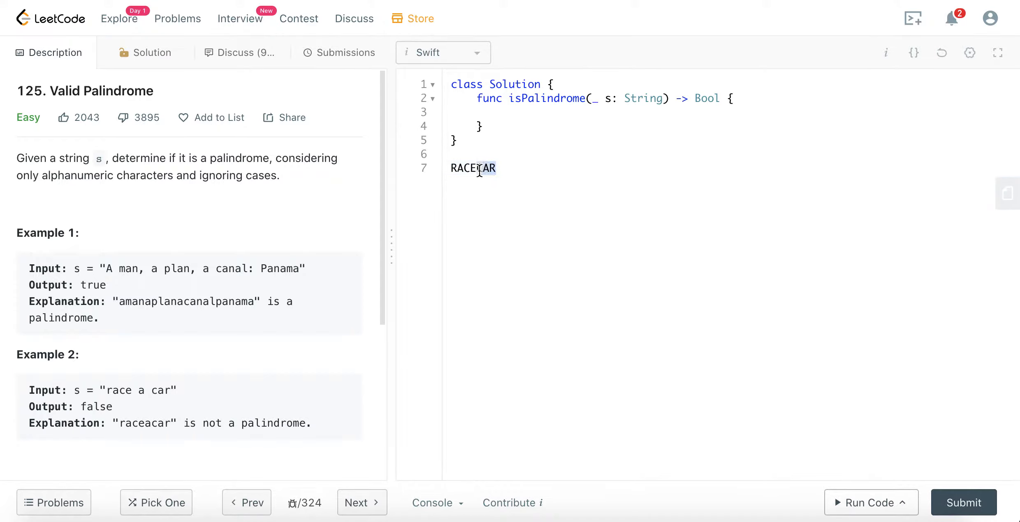
double_click(473, 168)
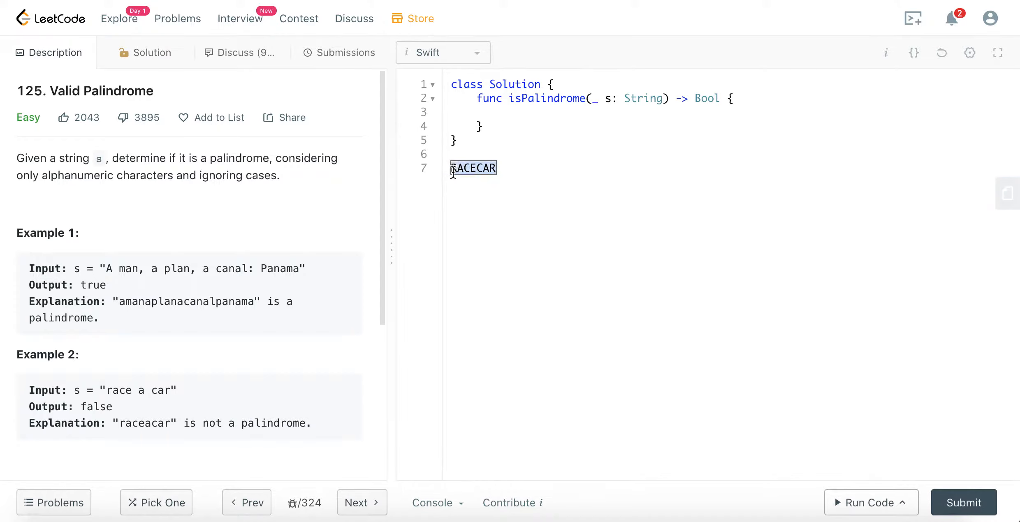
left_click(453, 169)
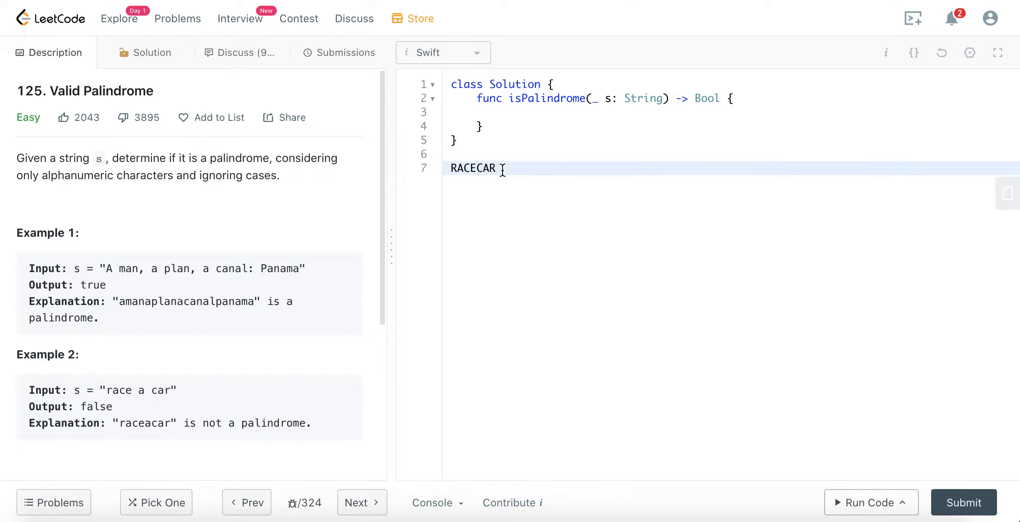
key("ctrl+a")
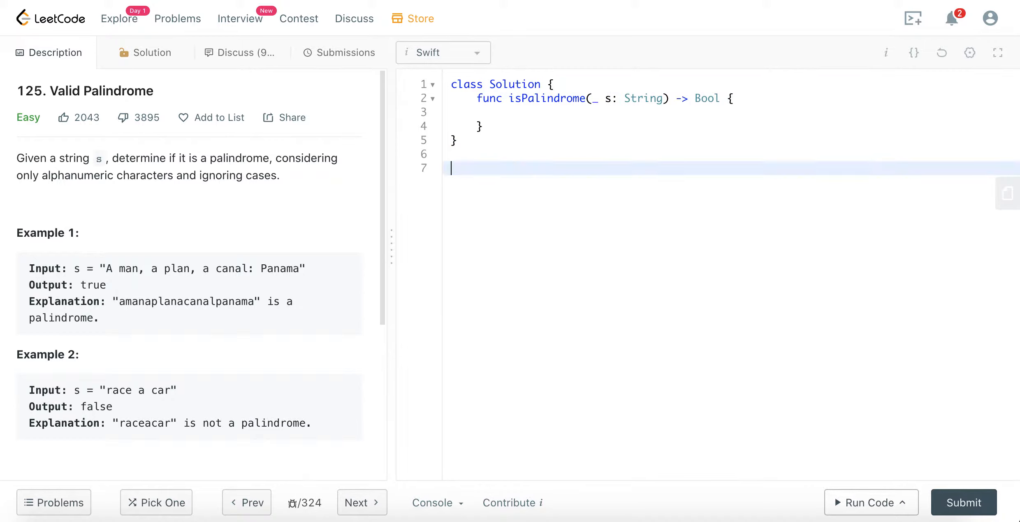
type("MADAM")
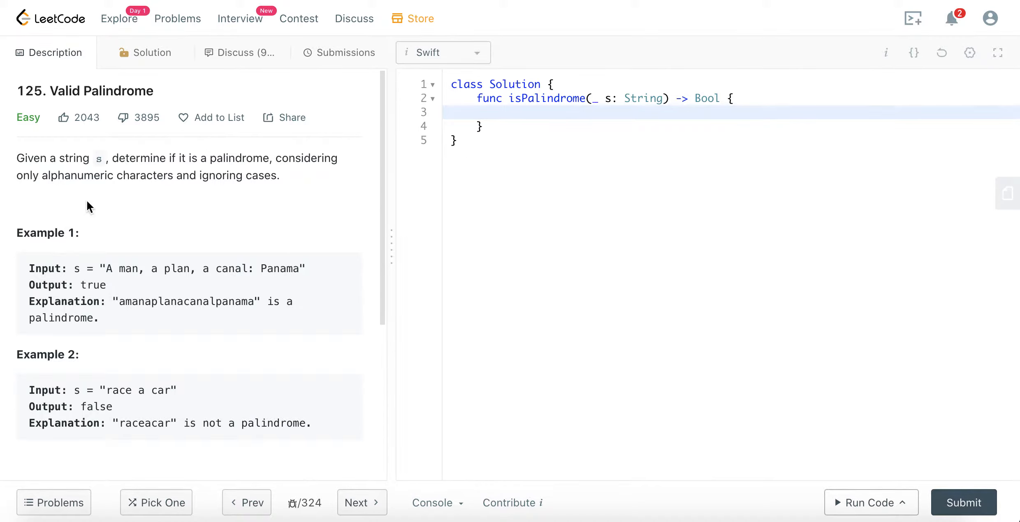
Step: Highlight the alphanumeric, ignore-case requirement in the problem description
double_click(45, 175)
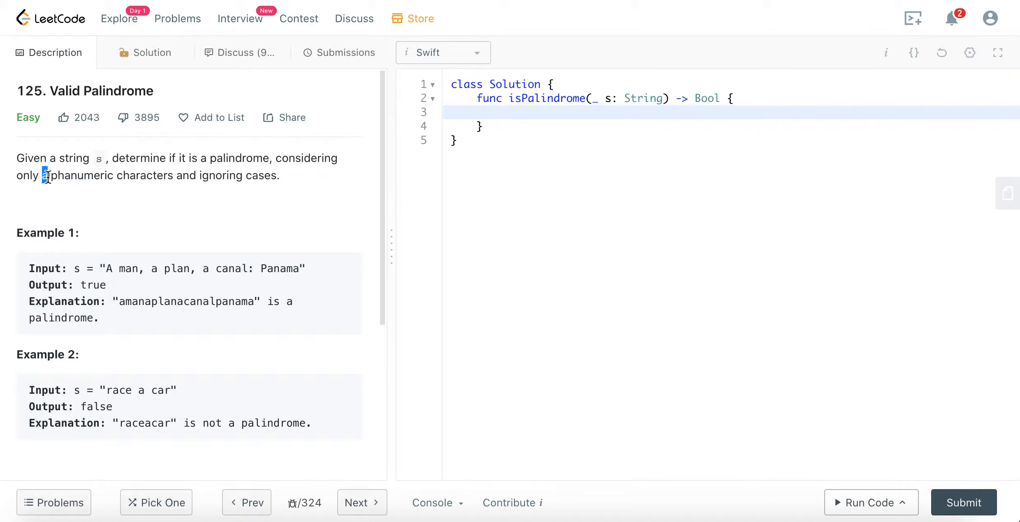
left_click_drag(41, 175, 174, 175)
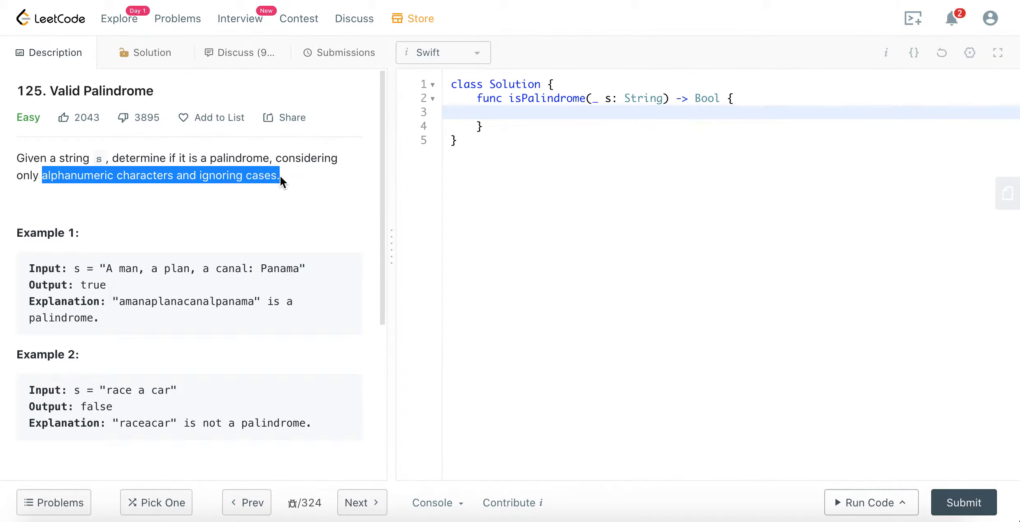
left_click(291, 181)
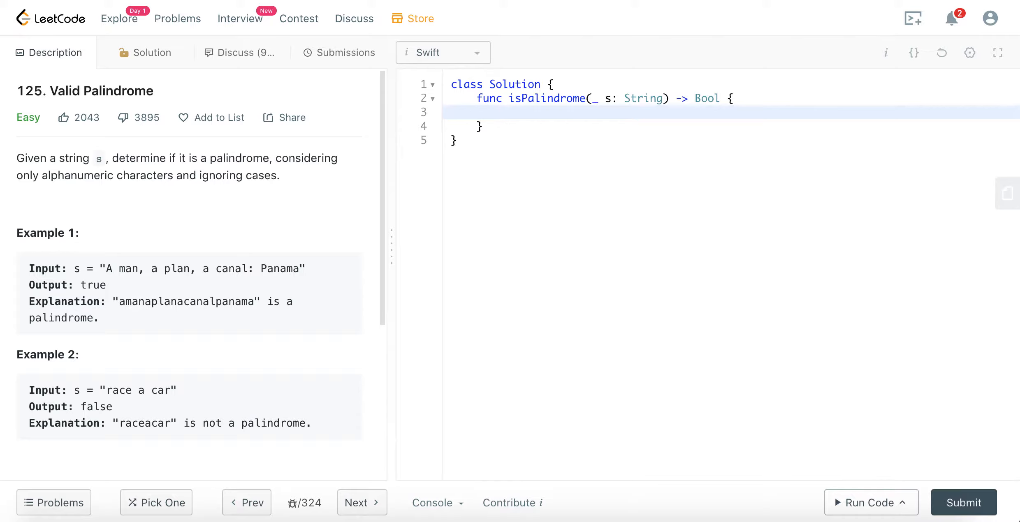
Step: Type `if s.isEmpty` returning true and `var arrayS = Array(s.lowercased())`
type("if")
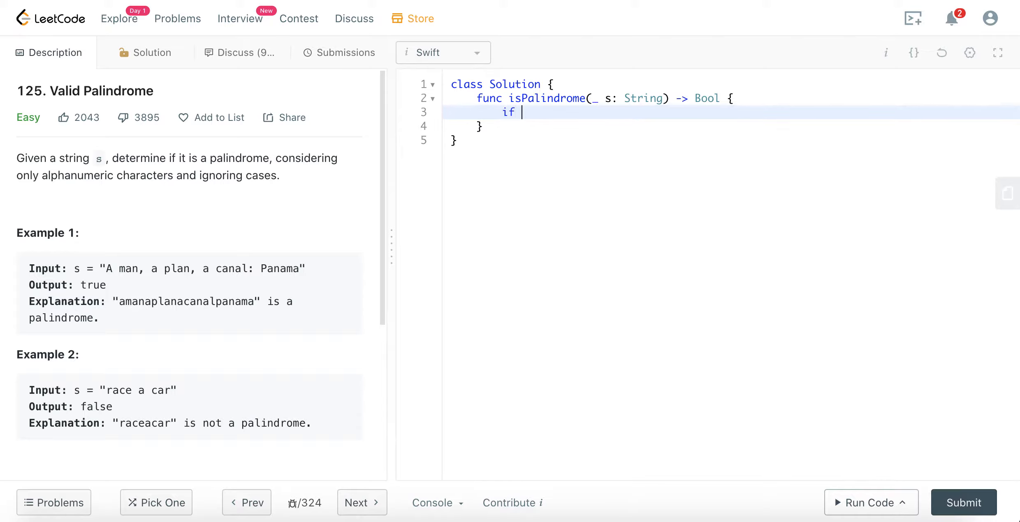
type("s.isEmpty { return true")
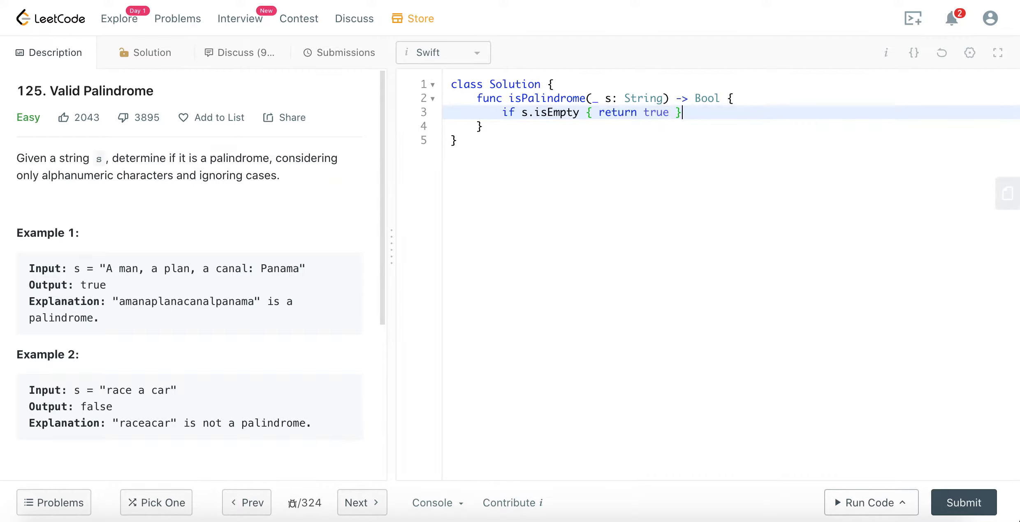
type("va")
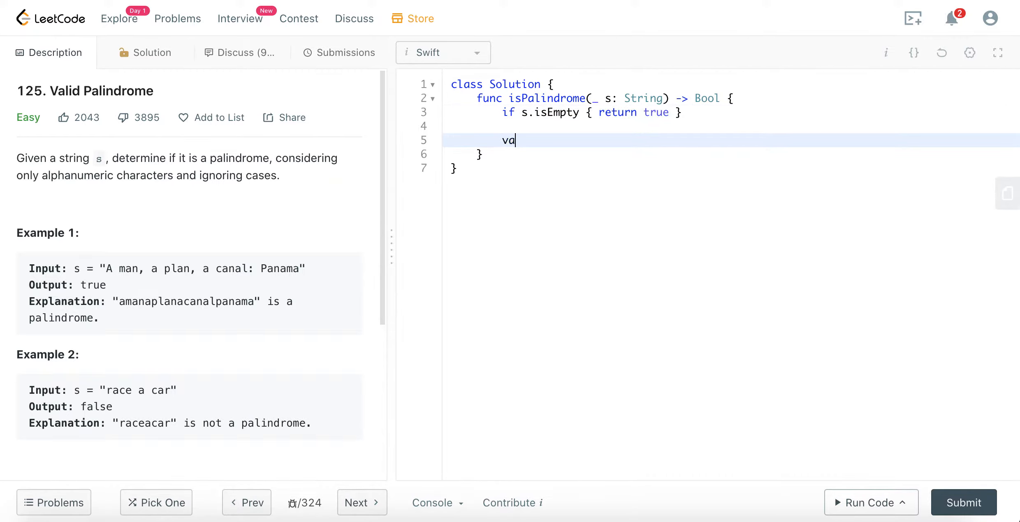
type("r arrayS =")
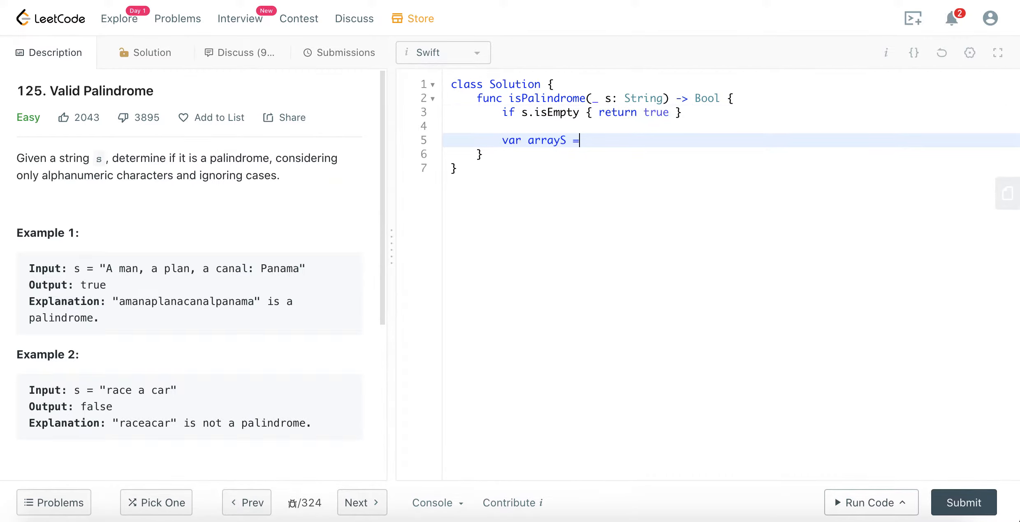
type("Array")
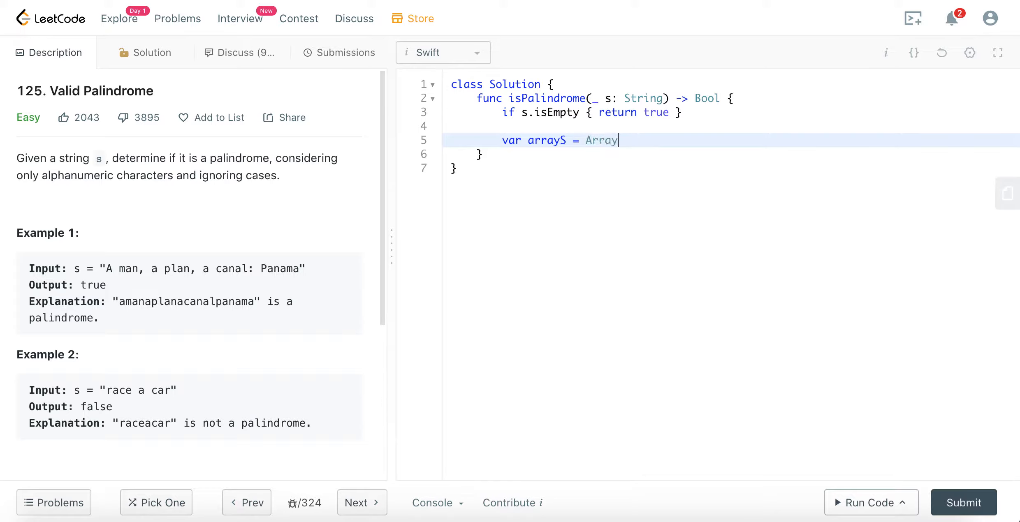
type("(s)")
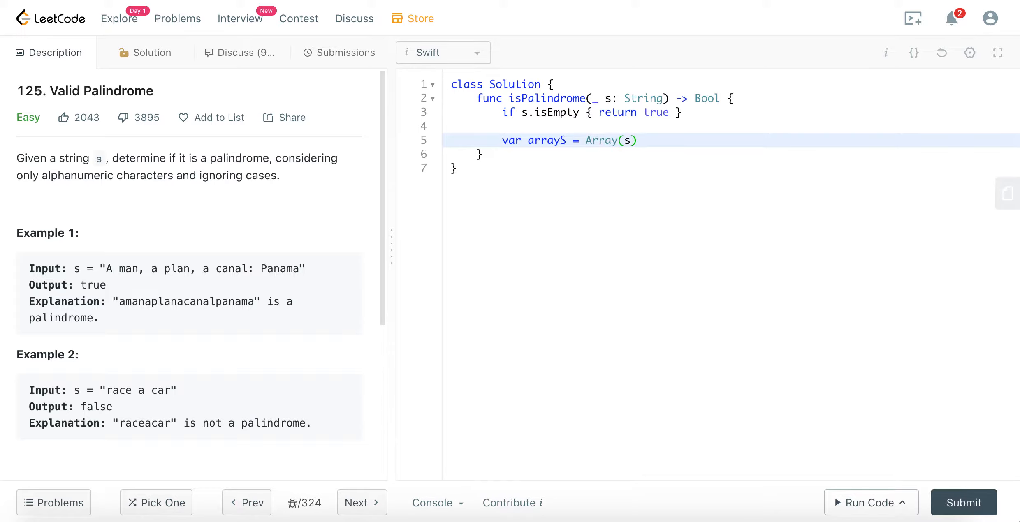
type(".low")
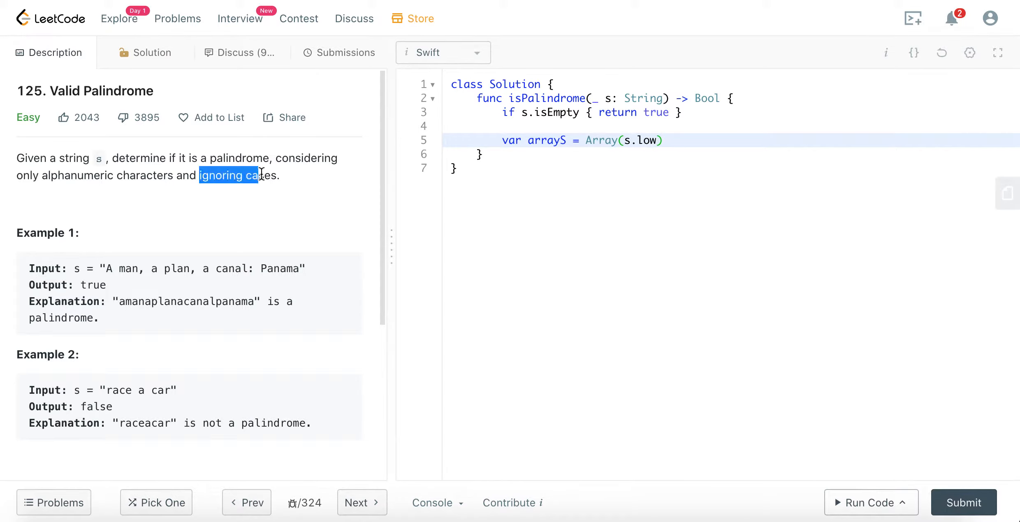
type("er")
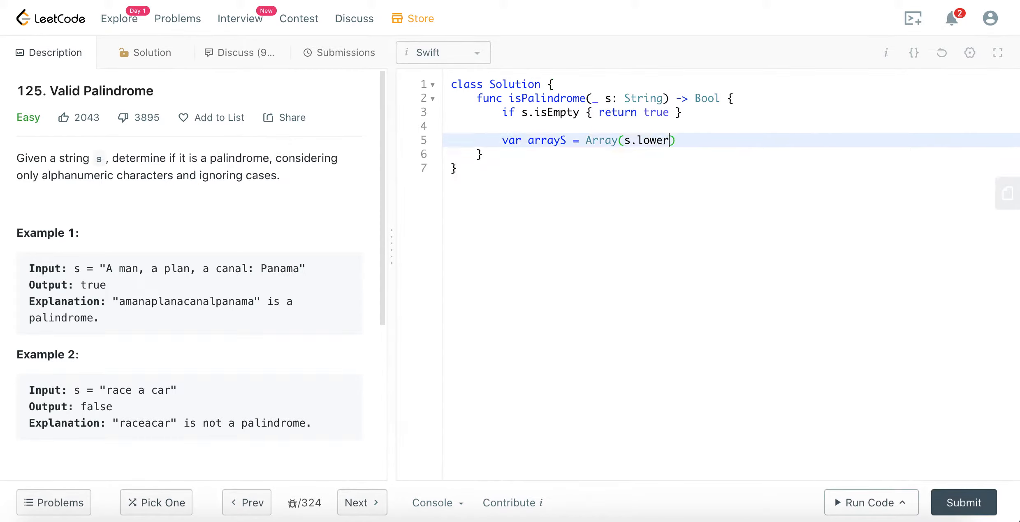
type("cased()")
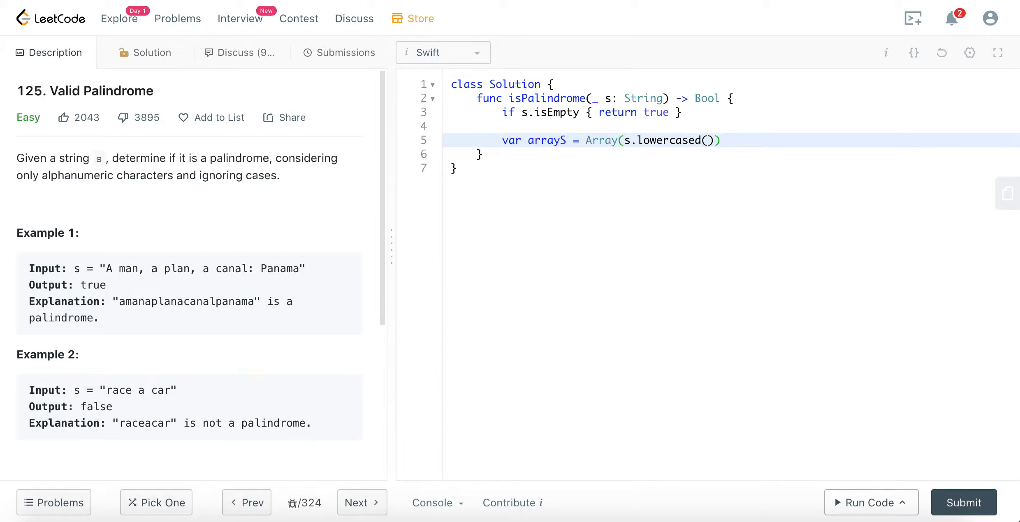
Step: Highlight arrayS, then begin and remove an unfinished String.Index line
double_click(546, 141)
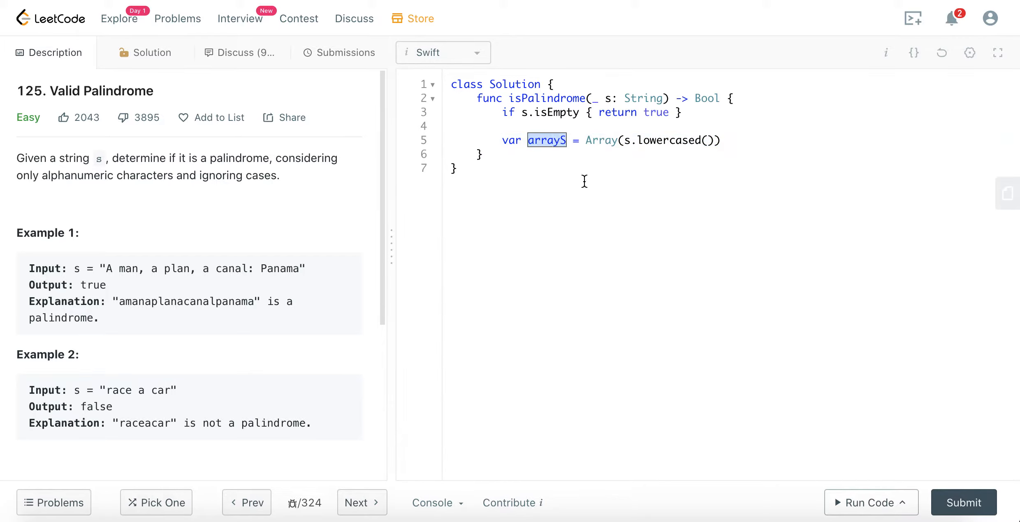
mouse_move(548, 167)
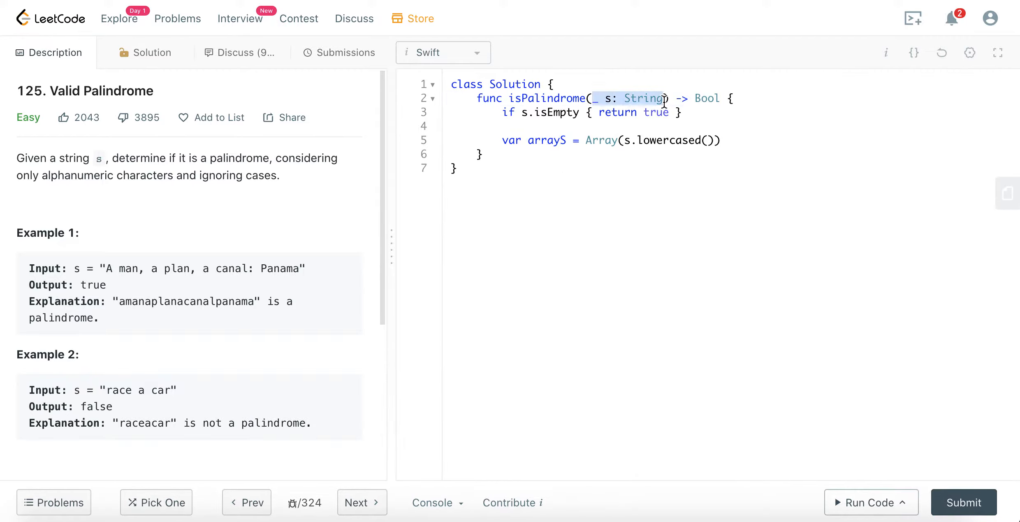
left_click(723, 141)
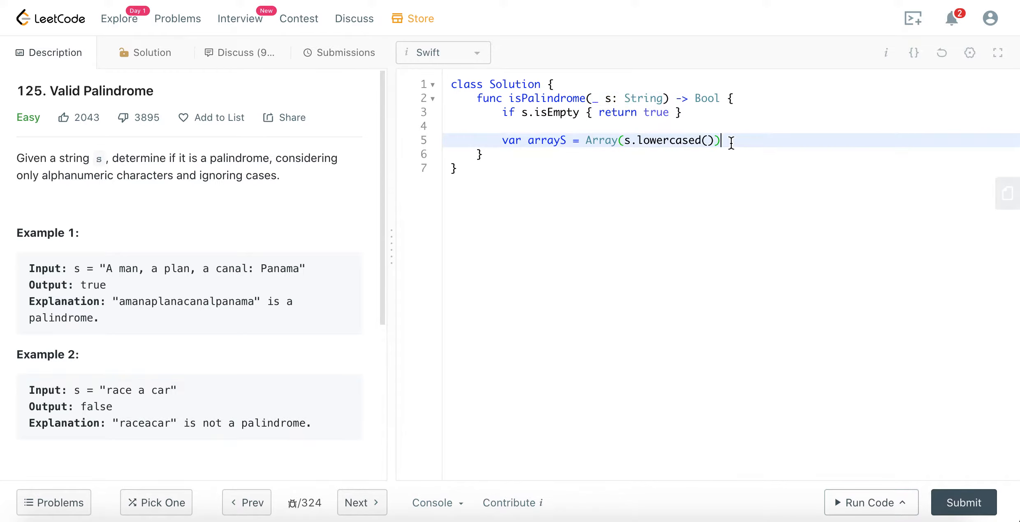
type("STring.")
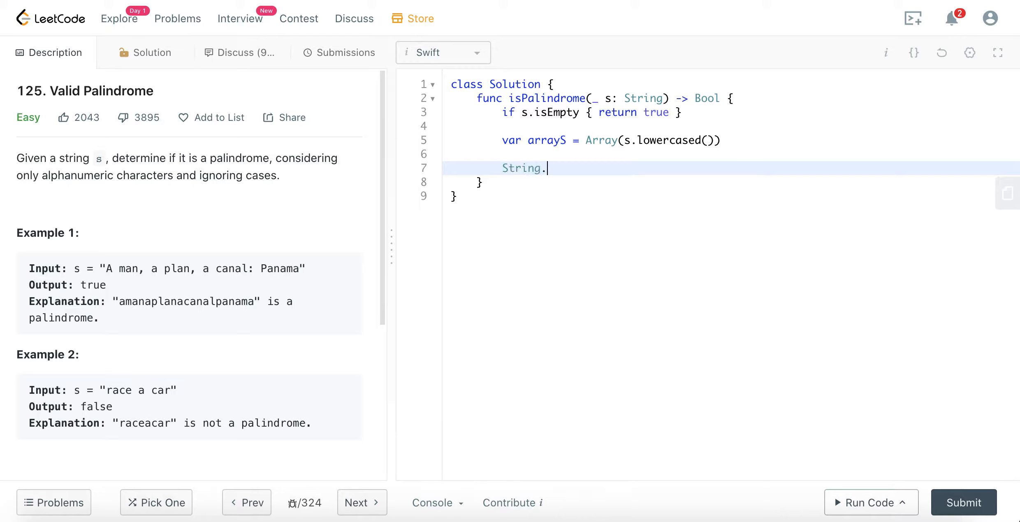
type("Inde")
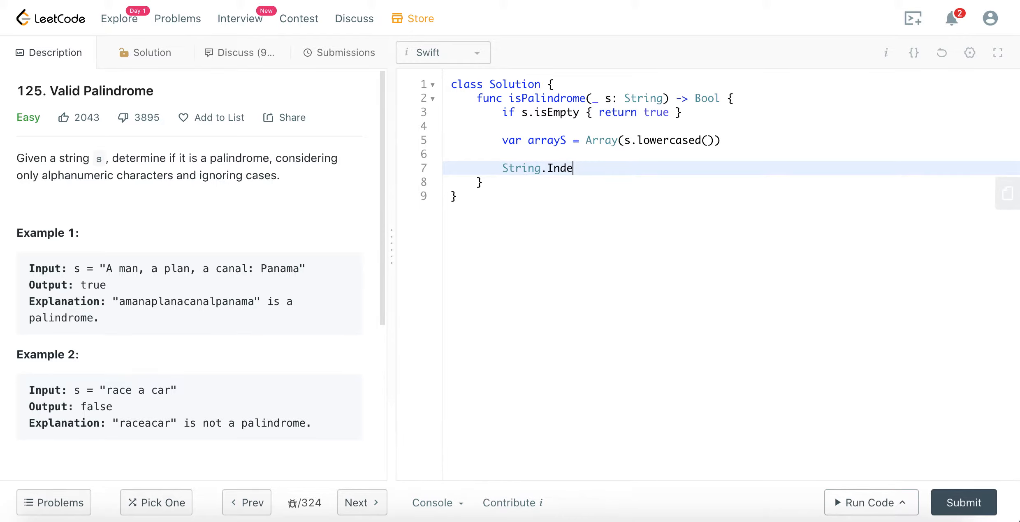
key("Backspace")
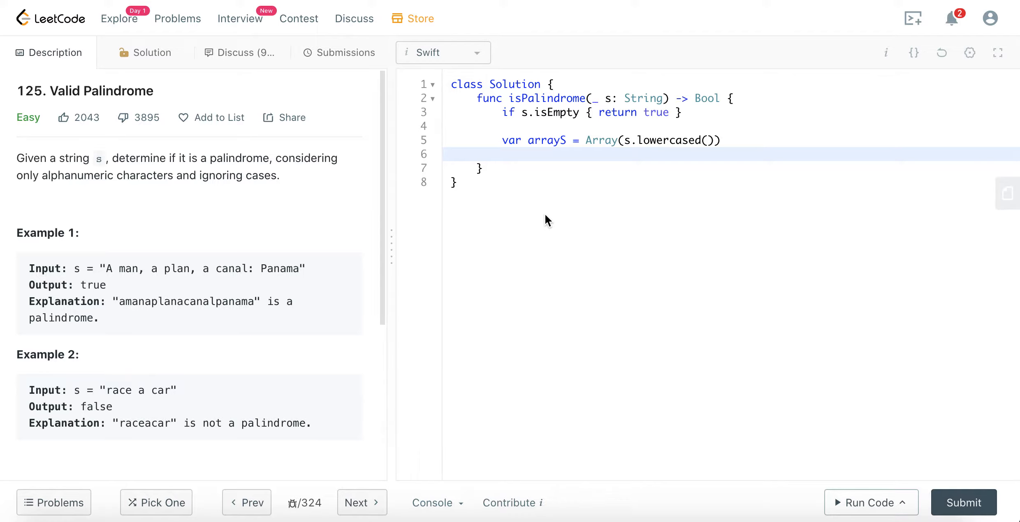
left_click(452, 155)
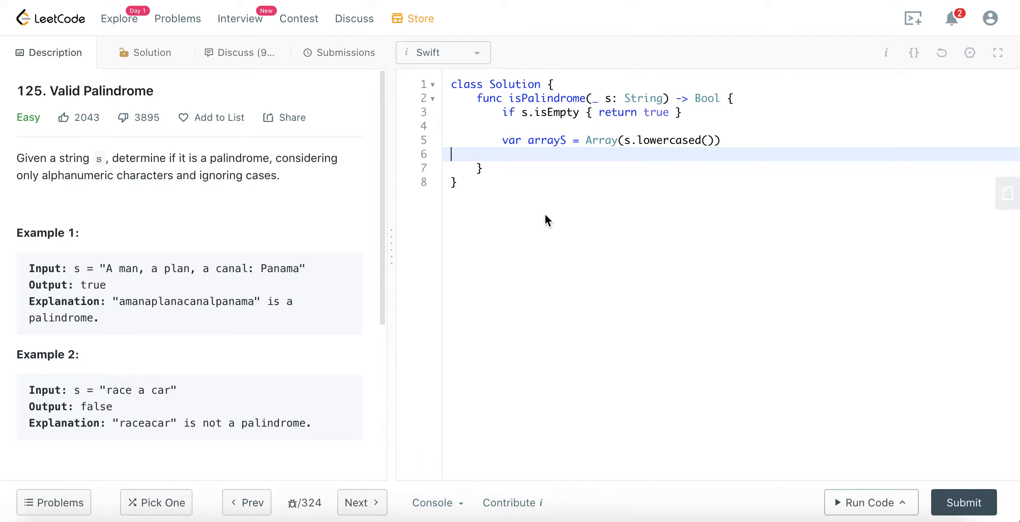
mouse_move(552, 214)
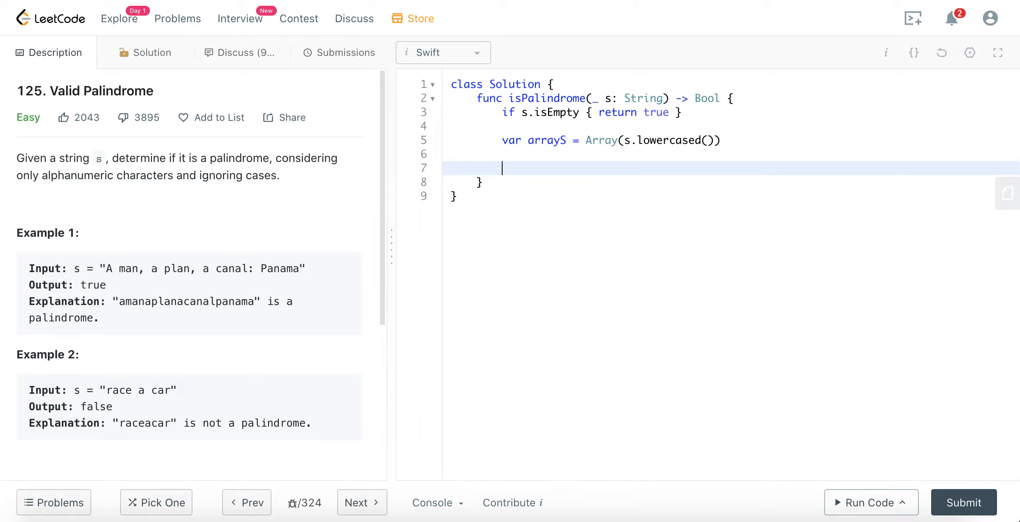
mouse_move(267, 319)
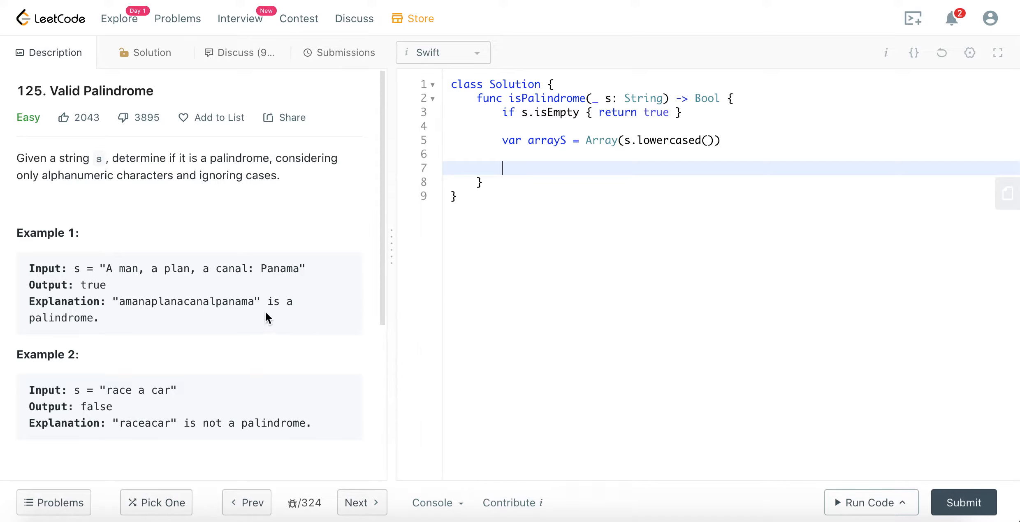
mouse_move(109, 269)
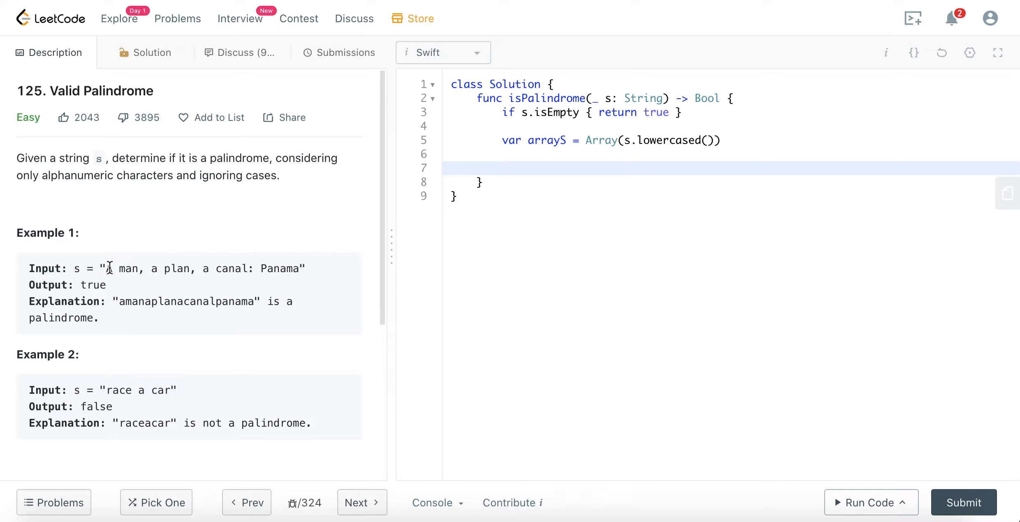
double_click(295, 269)
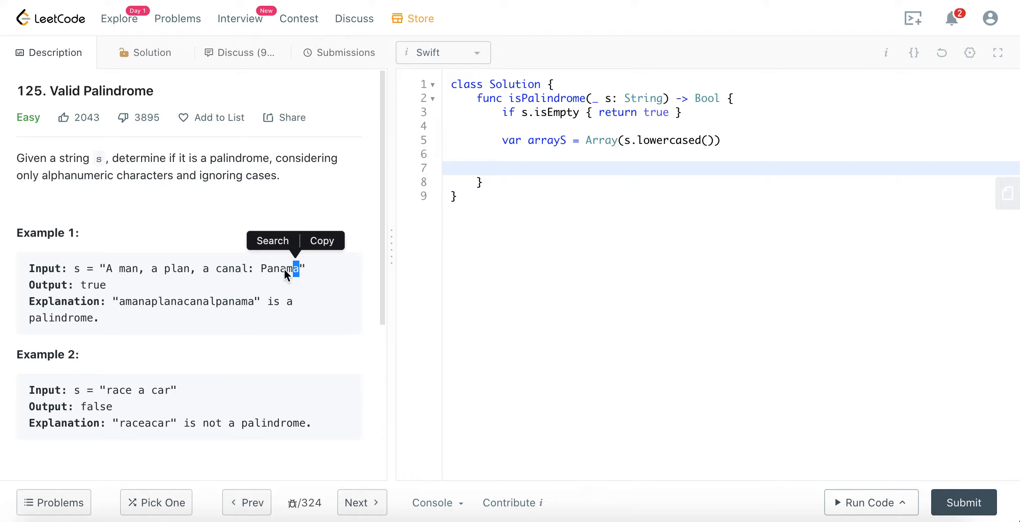
mouse_move(132, 260)
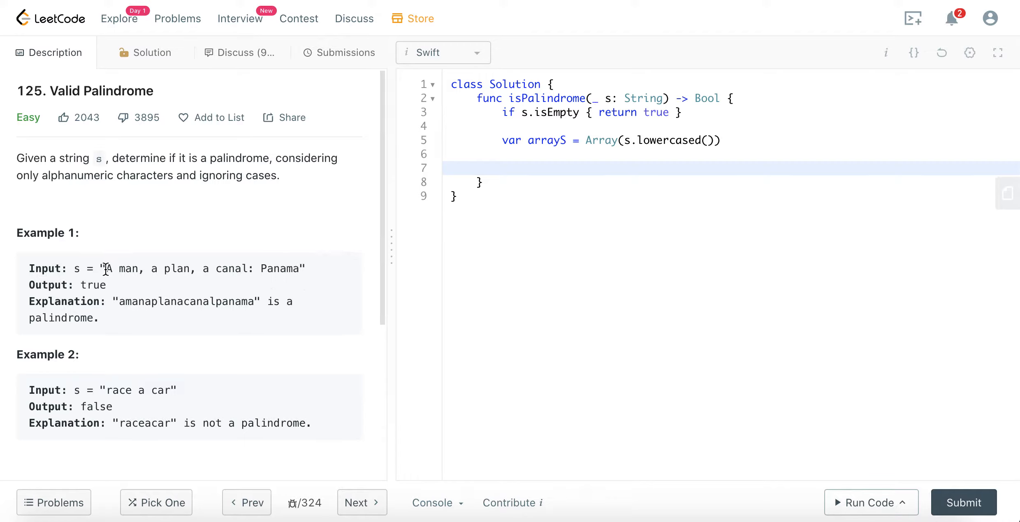
double_click(108, 268)
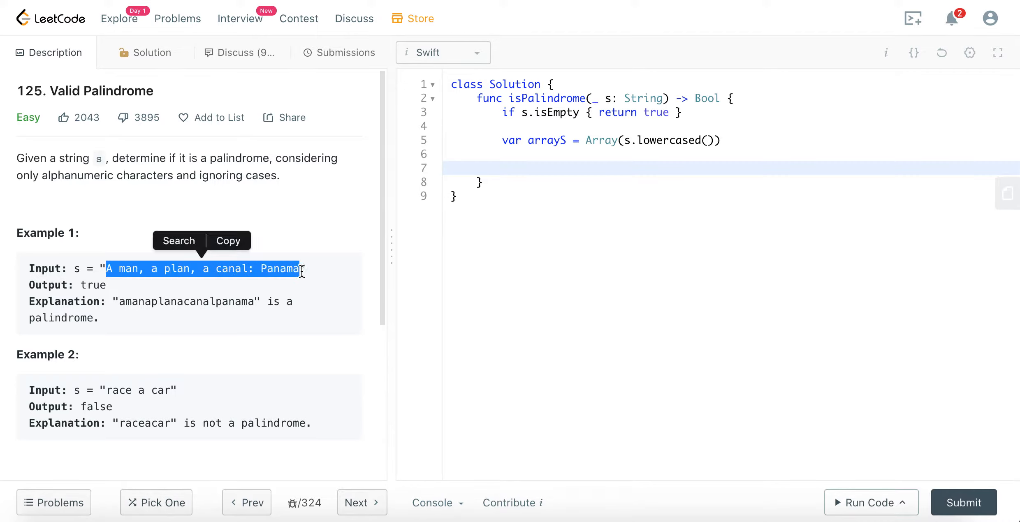
mouse_move(272, 267)
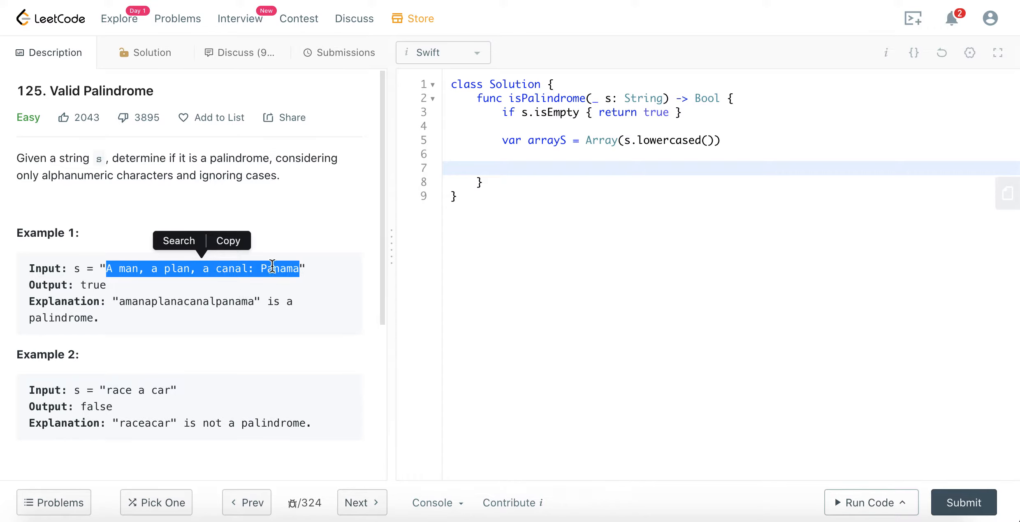
mouse_move(207, 287)
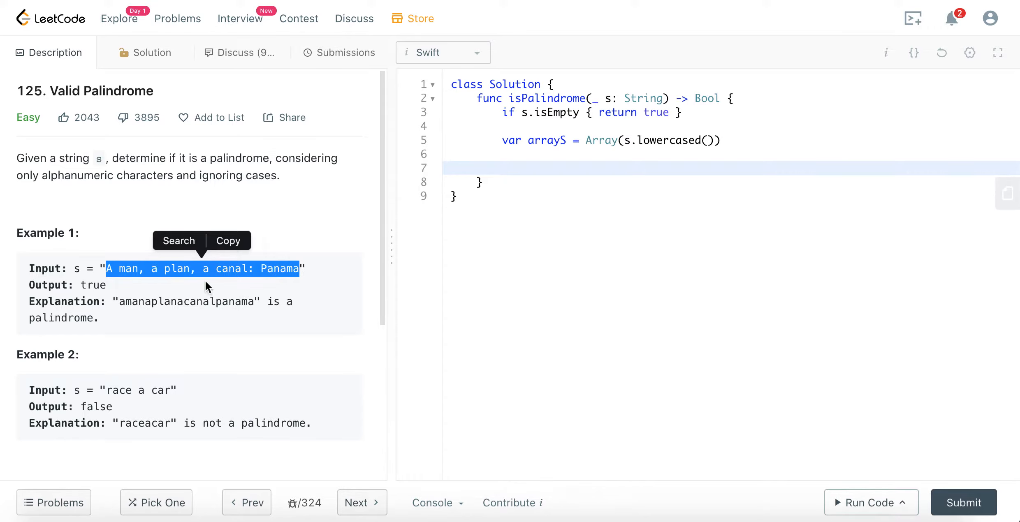
mouse_move(254, 264)
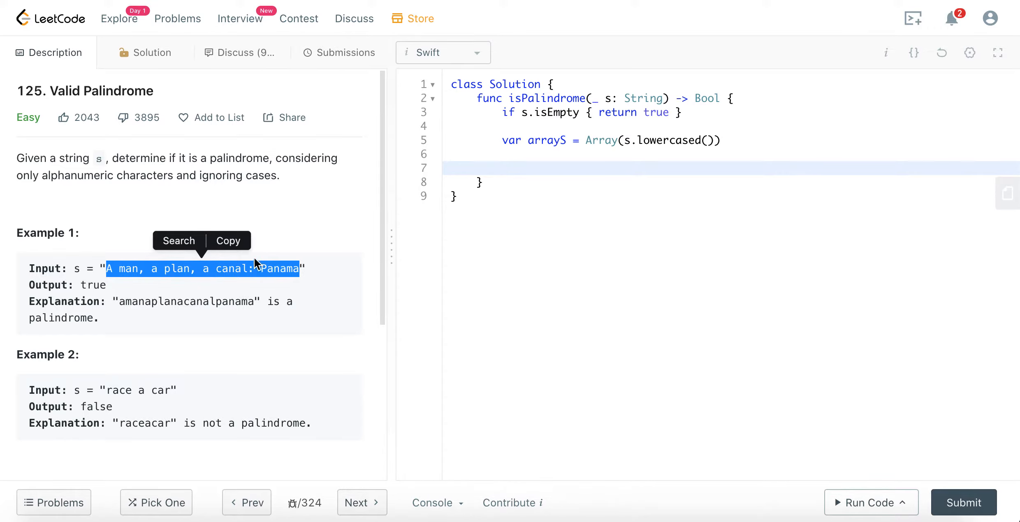
left_click(158, 173)
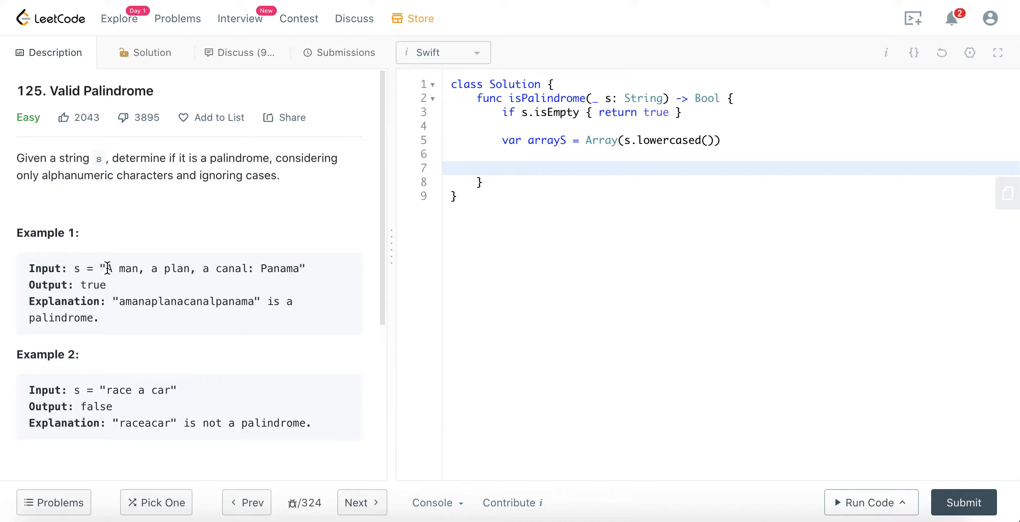
left_click_drag(108, 268, 276, 268)
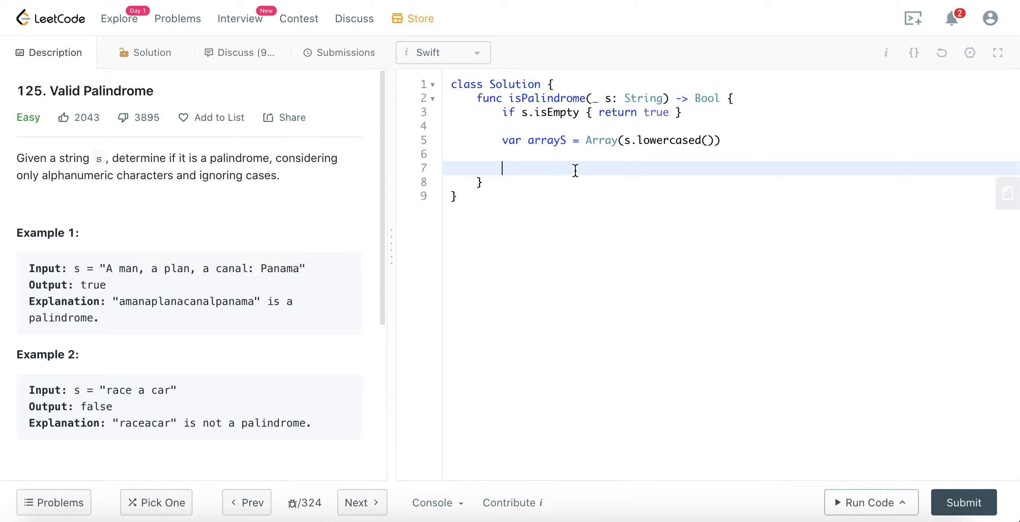
Step: Declare `var start = 0` and `var end = arrayS.count - 1`
type("var start = 0")
type("var e")
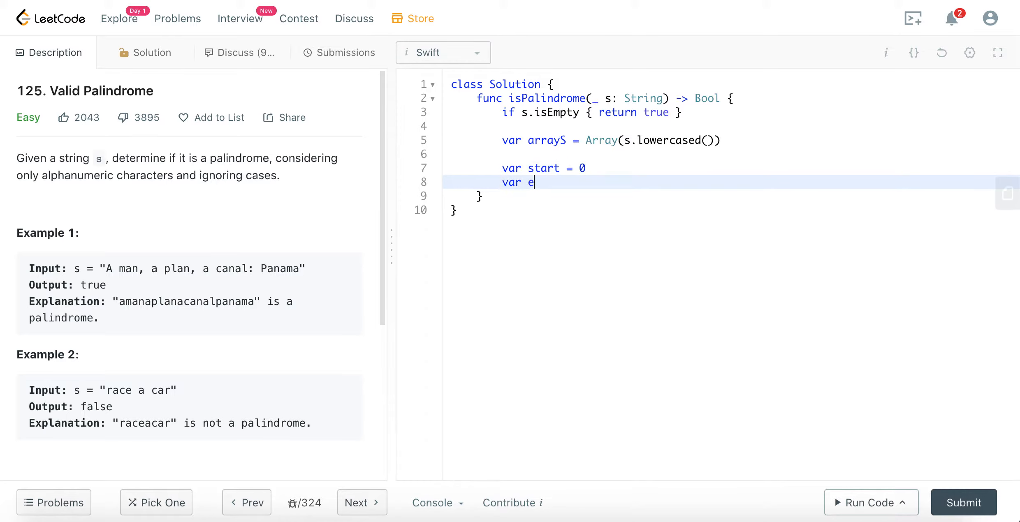
type("nd =")
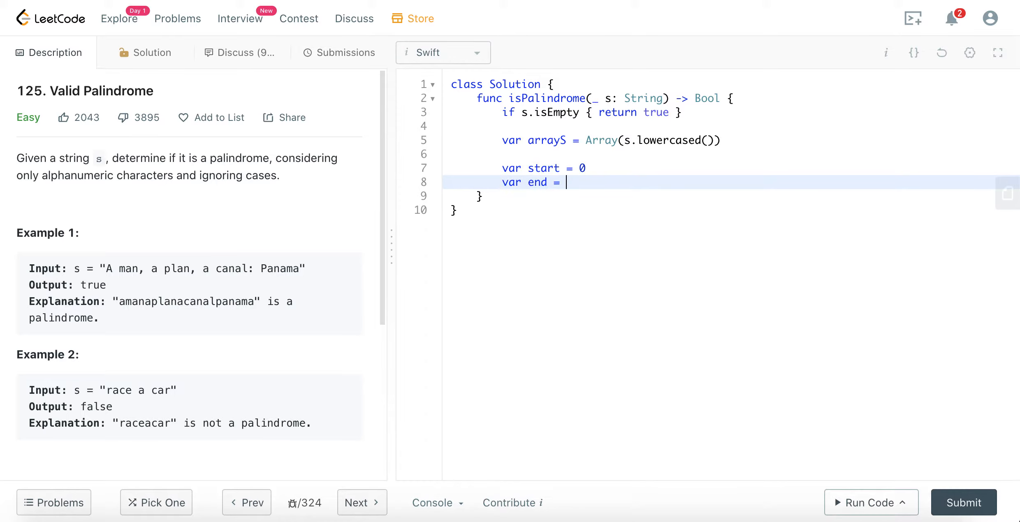
type("arrayS.co")
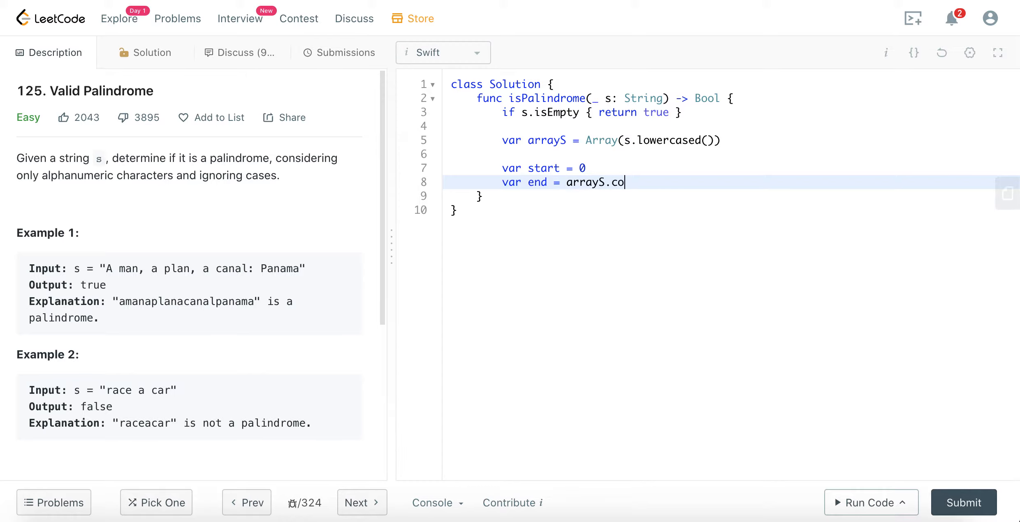
type("unt - 1")
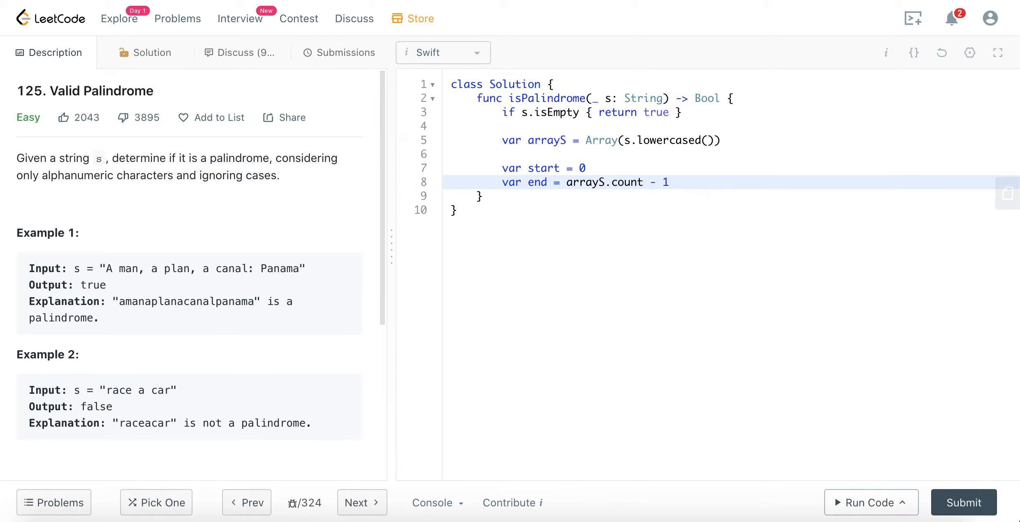
Step: Open `while start < end {` with an inner `while start < end && !arrayS[start]` condition
type("wh")
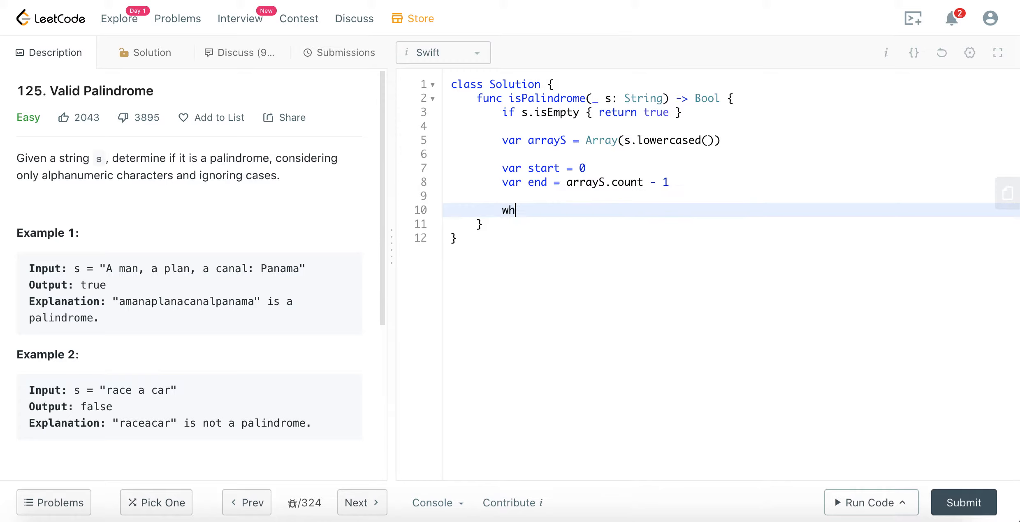
type("ile start < end {")
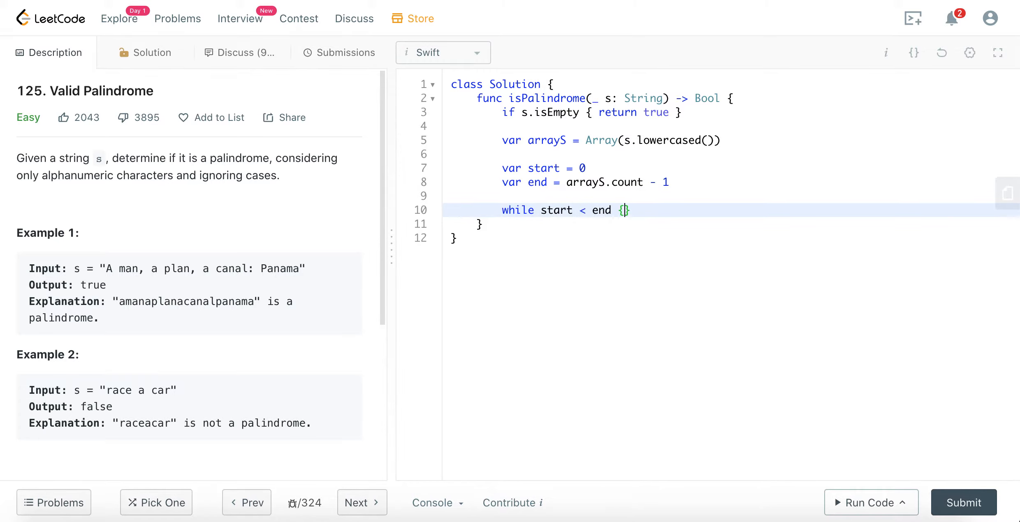
key("Enter")
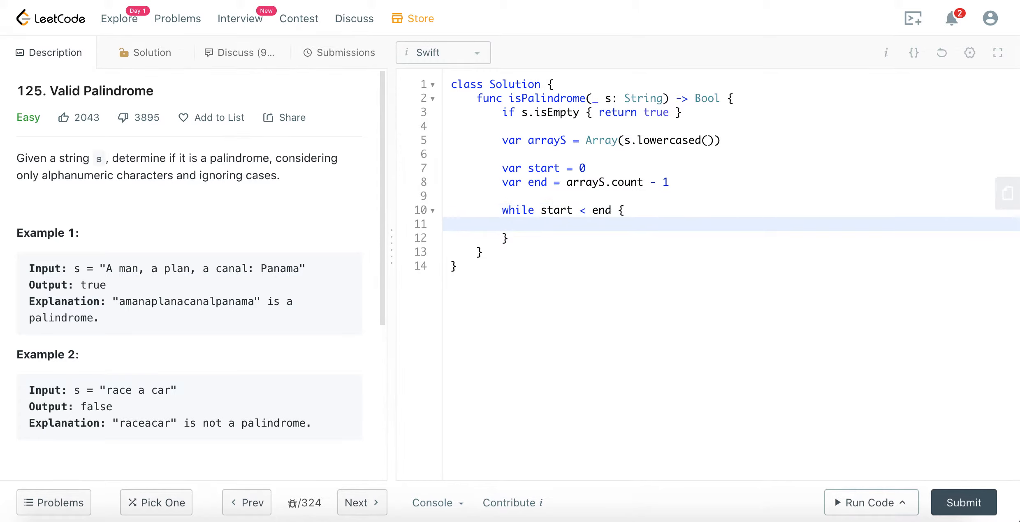
type("while stsart")
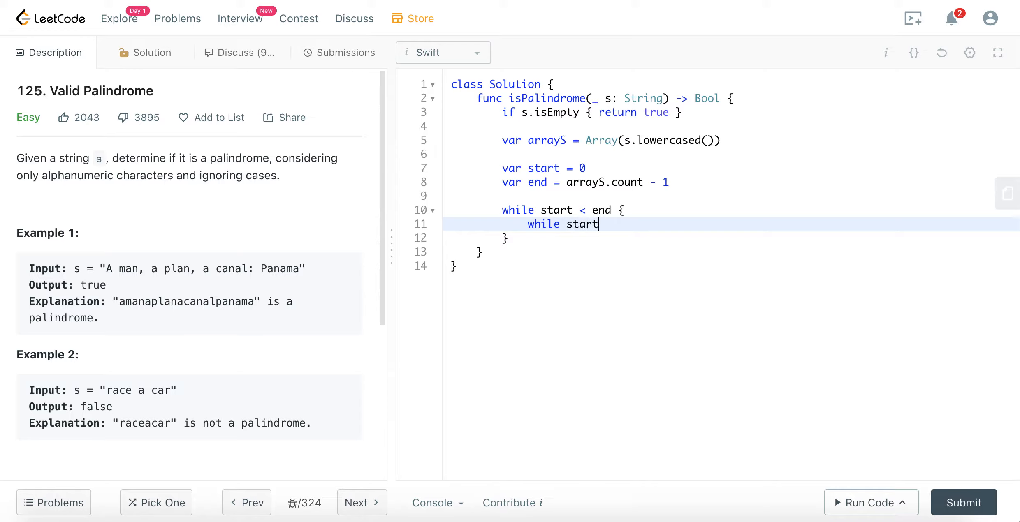
type("< end &&")
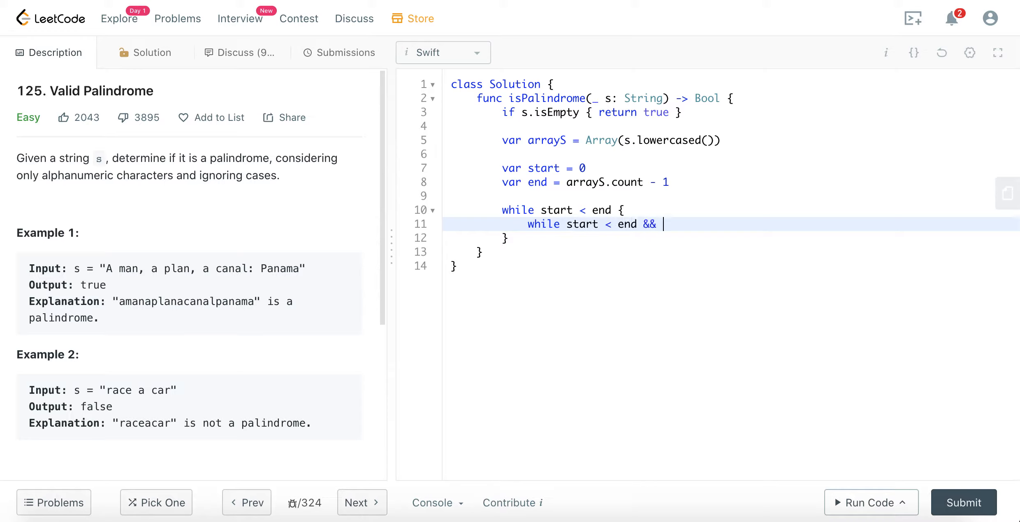
type("!arrayS[")
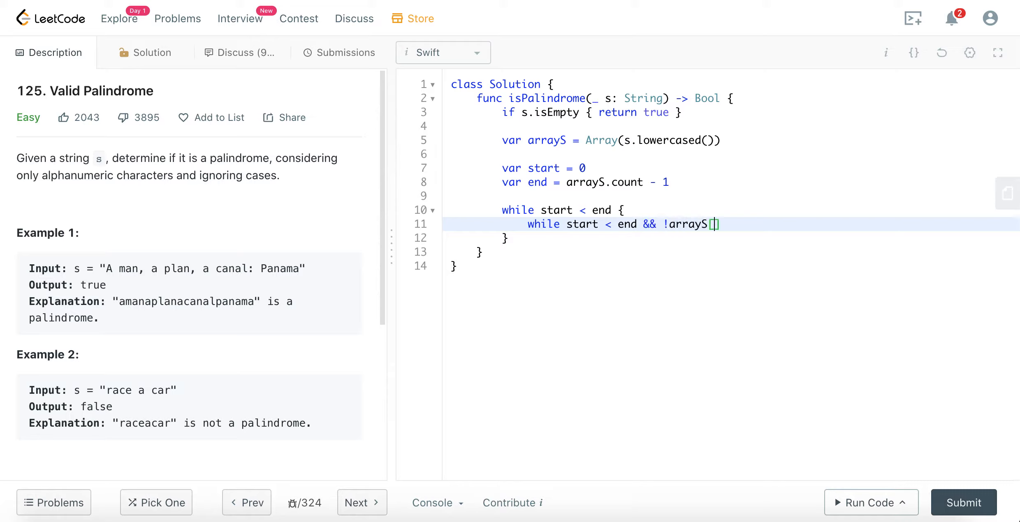
type("star")
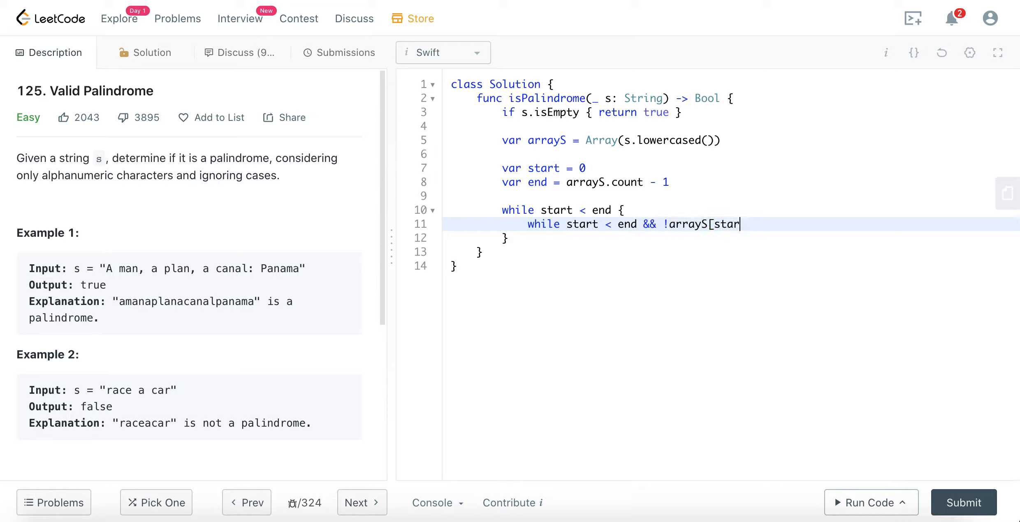
type("t]")
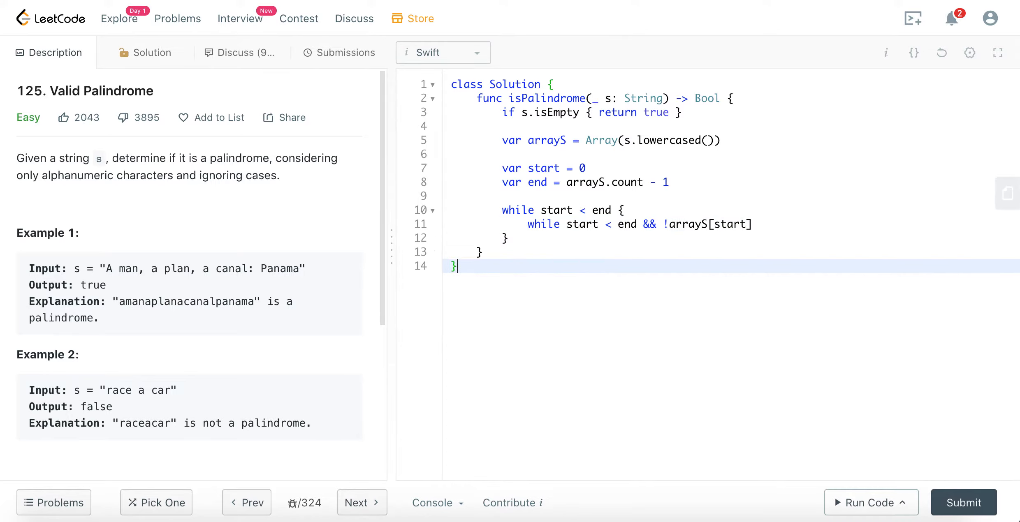
type("extension")
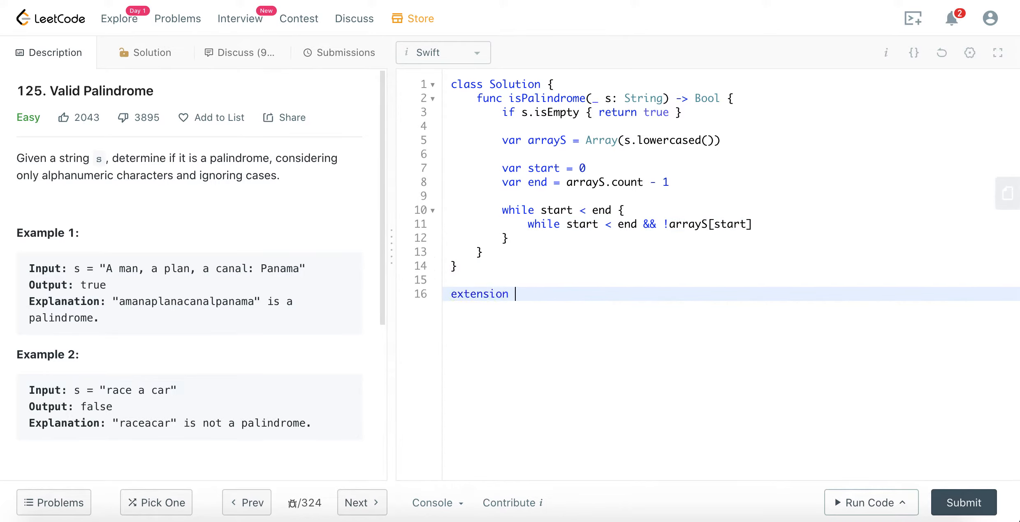
Step: Write `extension Character` with `var isAlphanumeric: Bool` returning `isWholeNumber || isLetter`, then select it
type("Characgt")
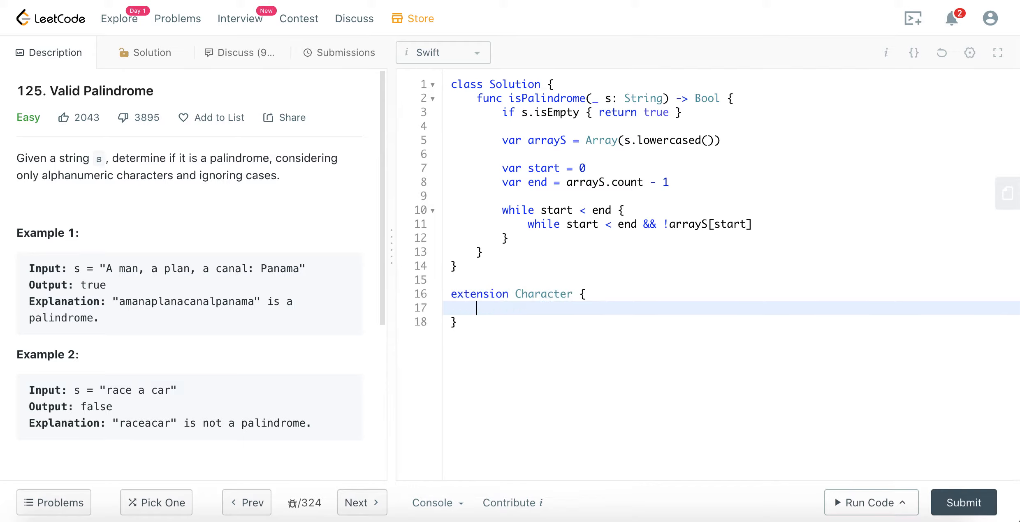
type("var isAlphan")
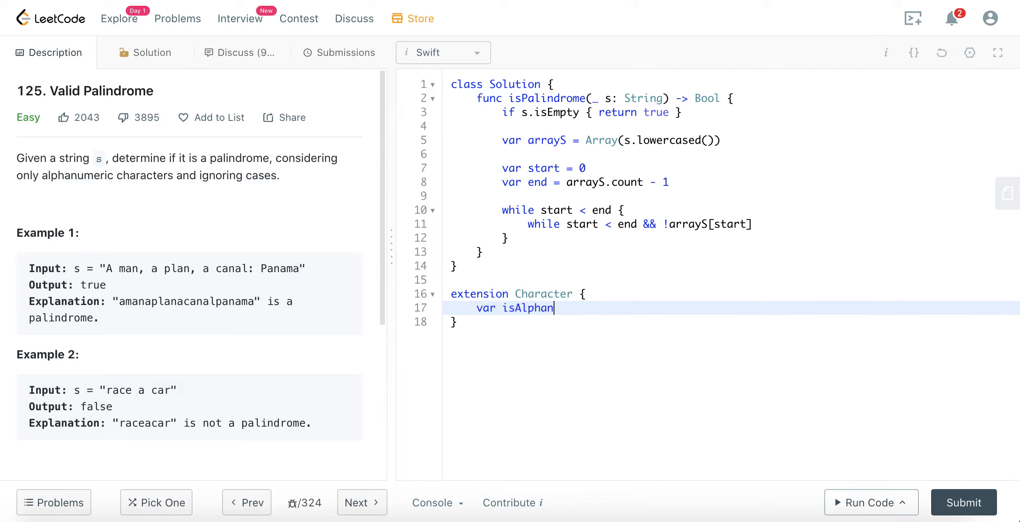
type("umeric: Bool {")
type("return isWh")
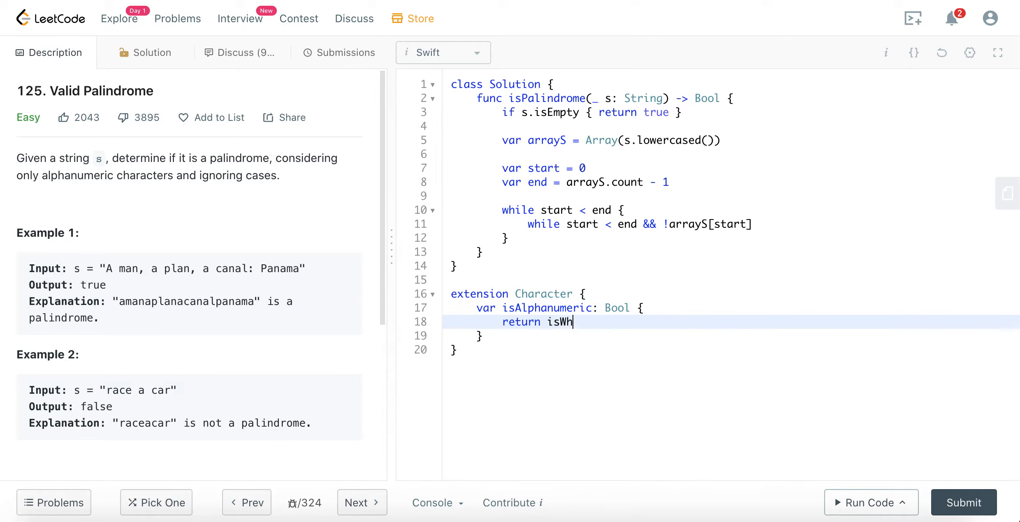
type("oleNumber || isLe")
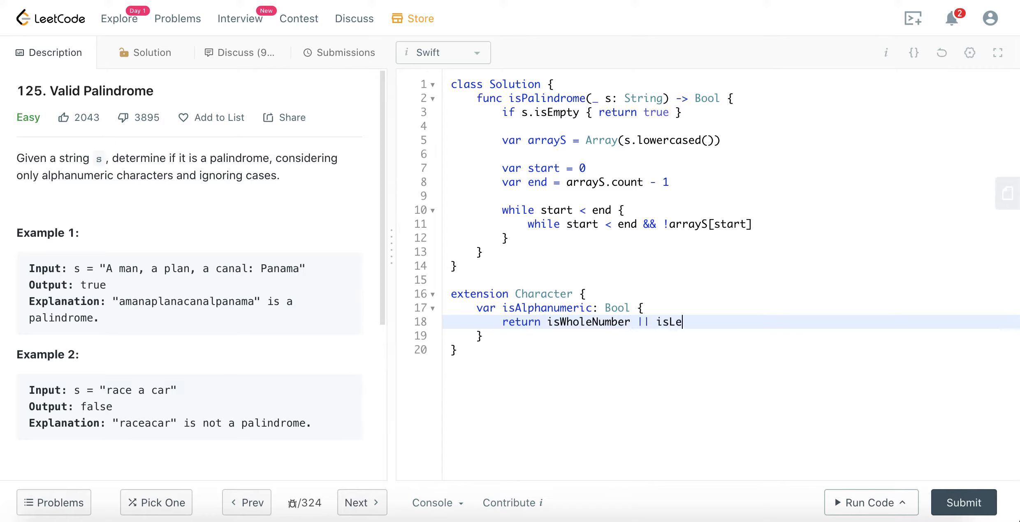
type("tter")
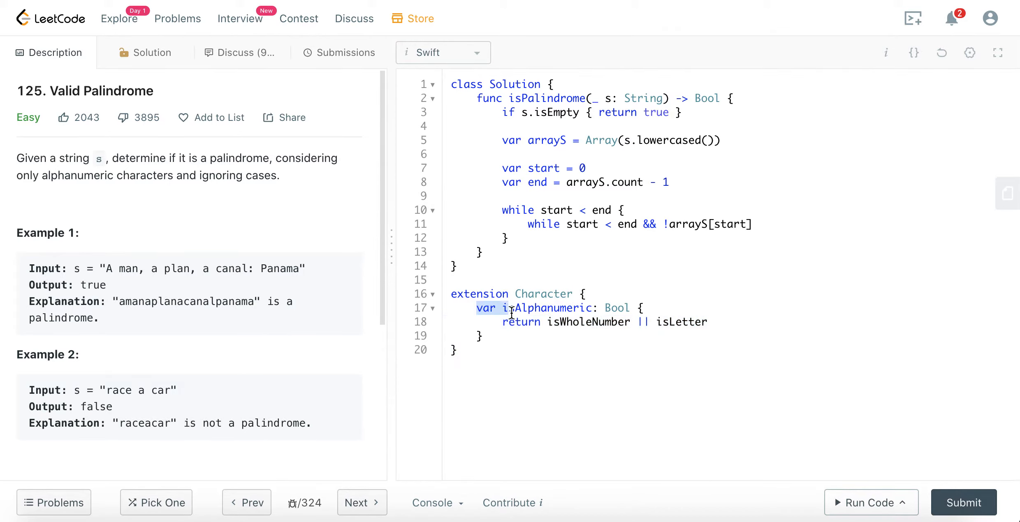
double_click(546, 308)
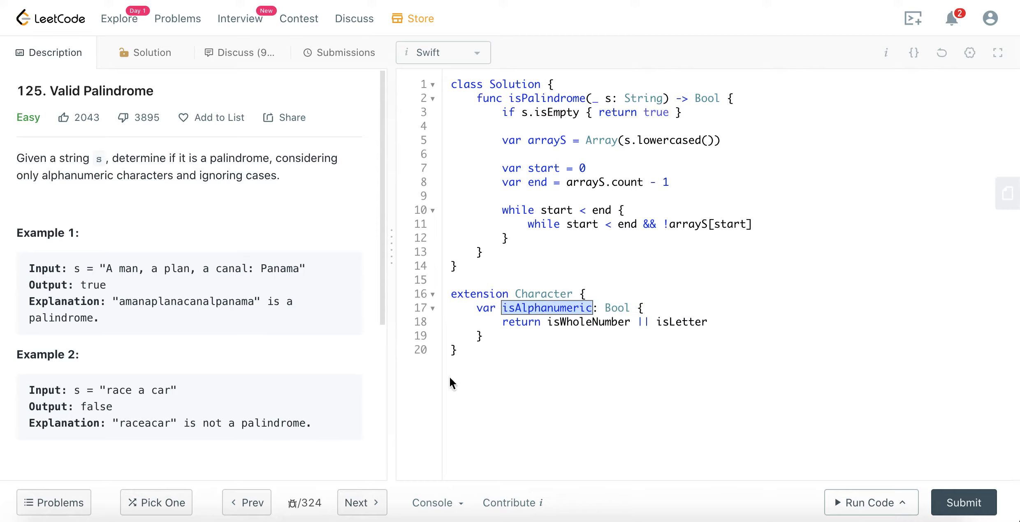
left_click_drag(451, 293, 458, 352)
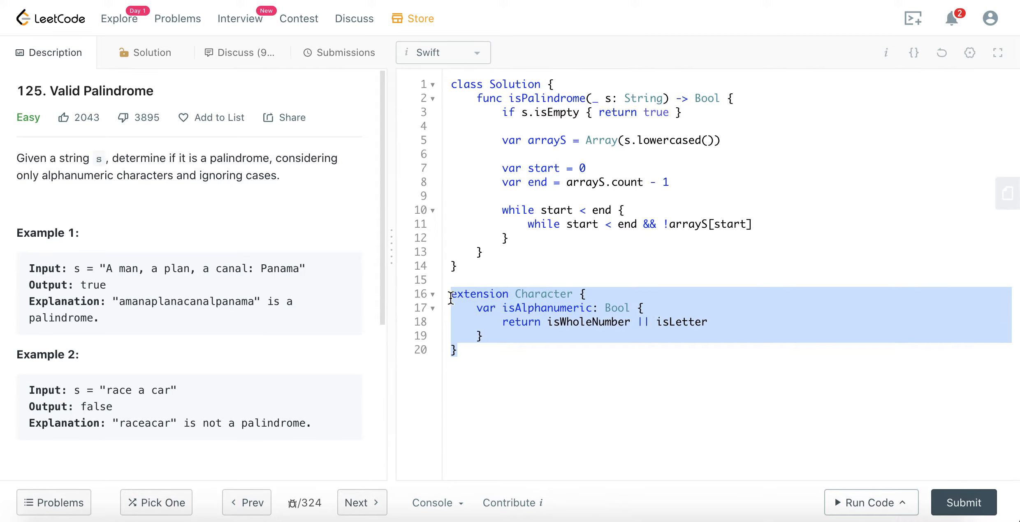
Step: Finish the inner condition with `.isAlphanumeric` and give the loop body `start += 1`
type(".is")
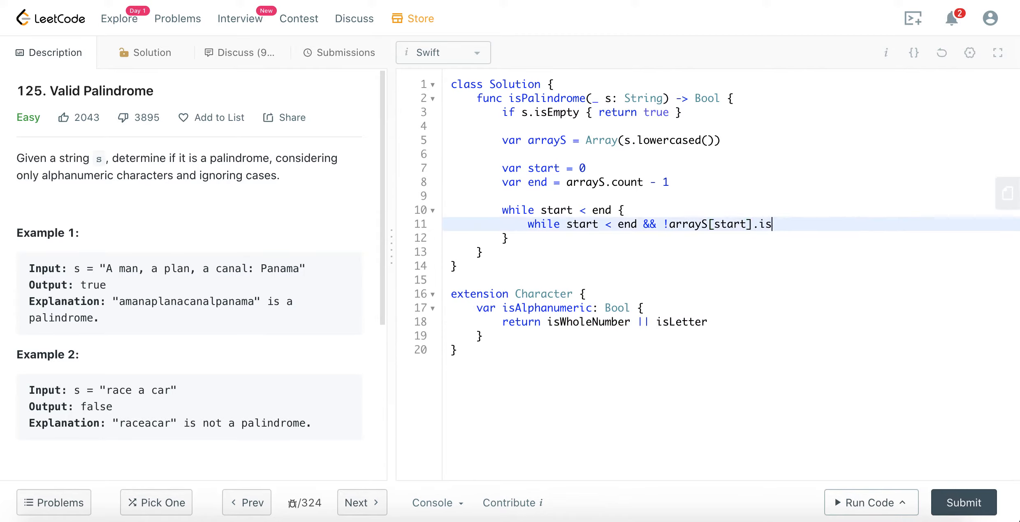
type("Alp")
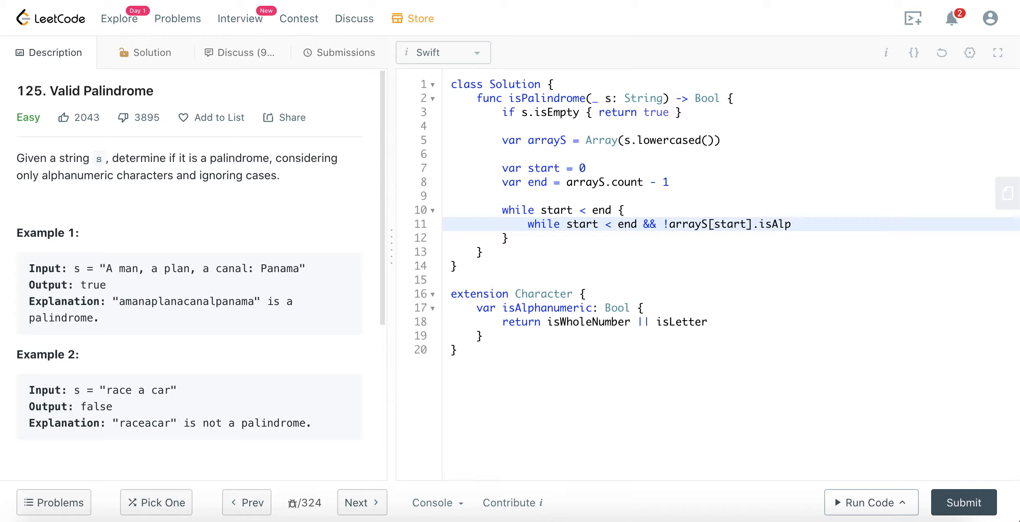
type("hanumeric")
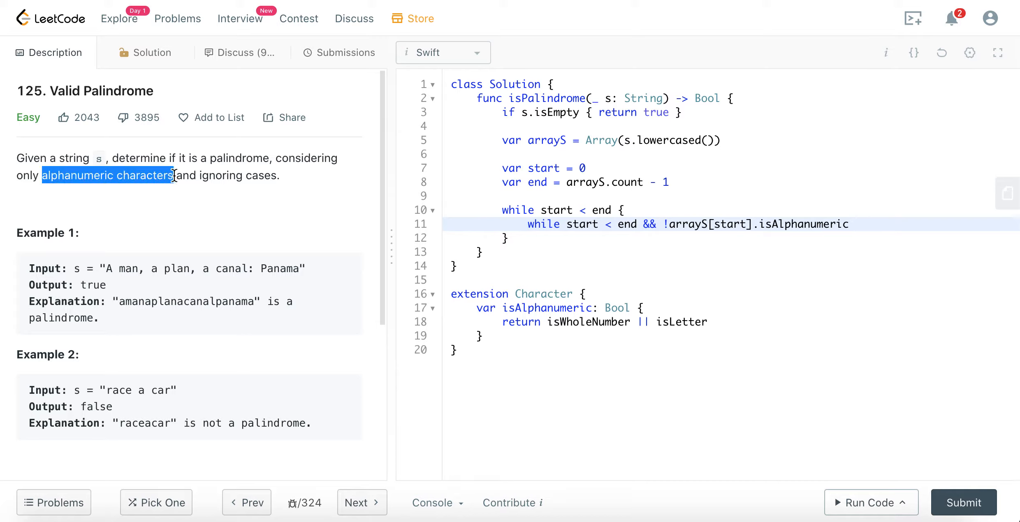
left_click(144, 285)
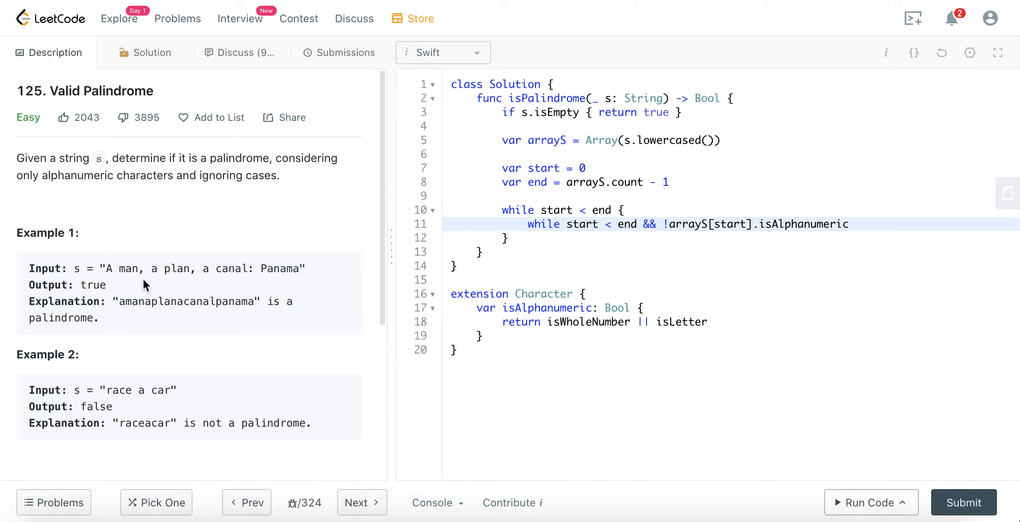
double_click(138, 269)
type(" {")
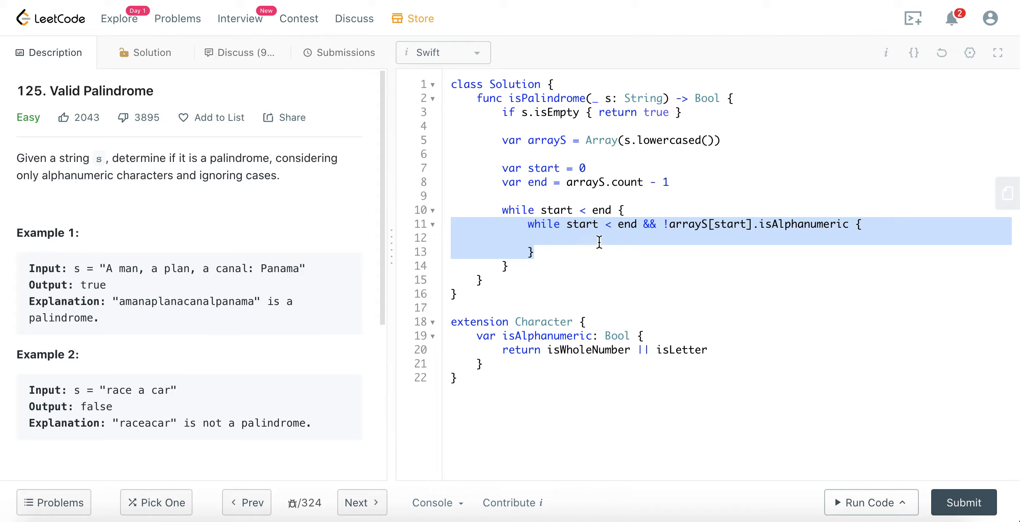
type("sta")
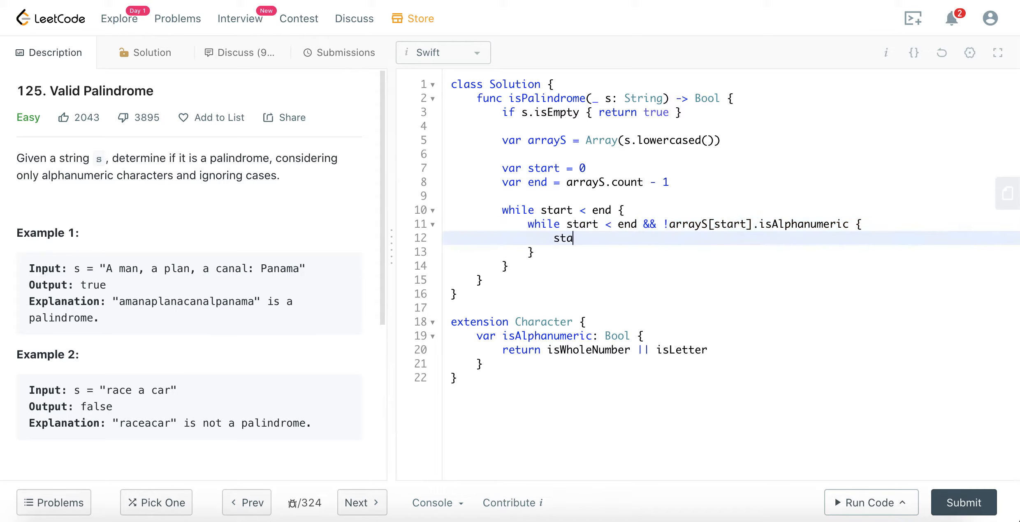
type("rt += 1")
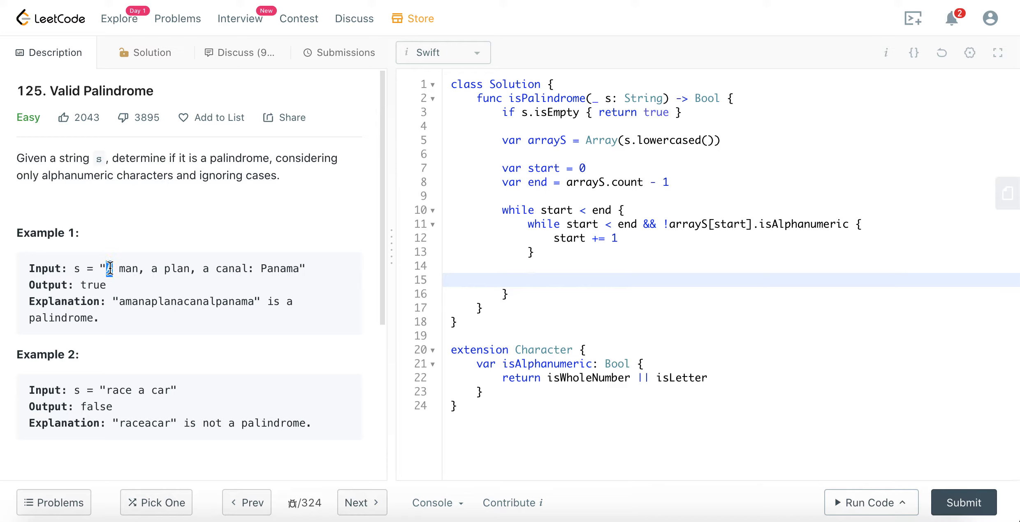
double_click(109, 268)
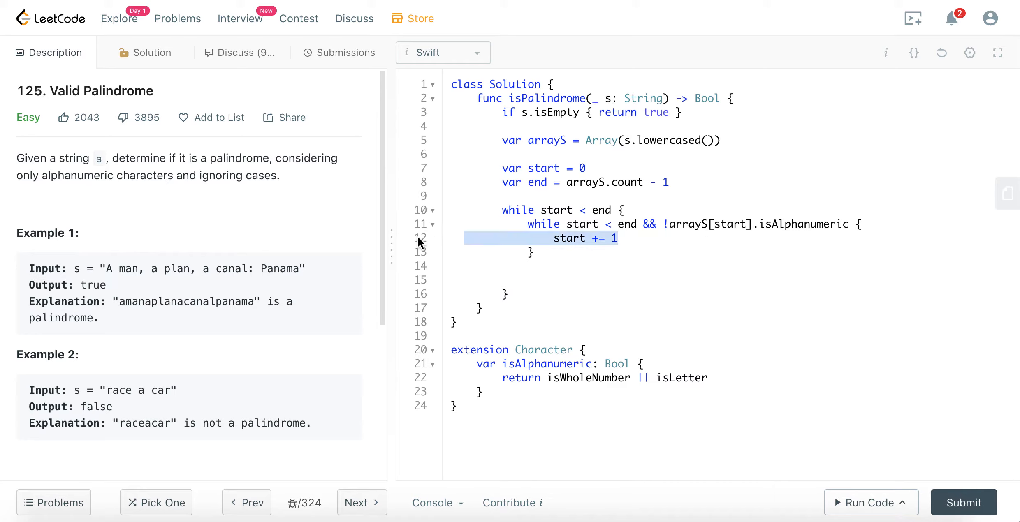
Step: Type a second loop `while !arrayS[end].isAlphanumeric` that decrements end by 1
type("wh")
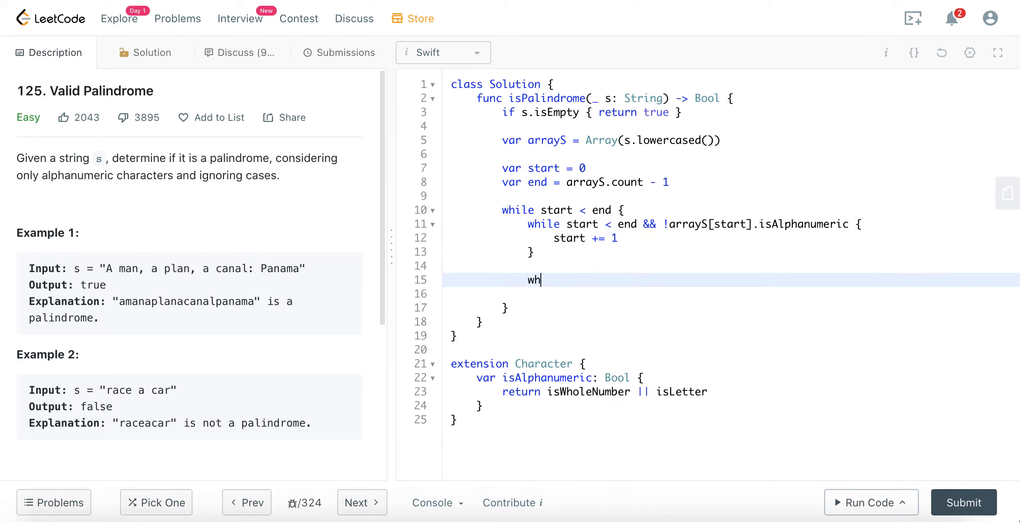
type("ile start < end &&")
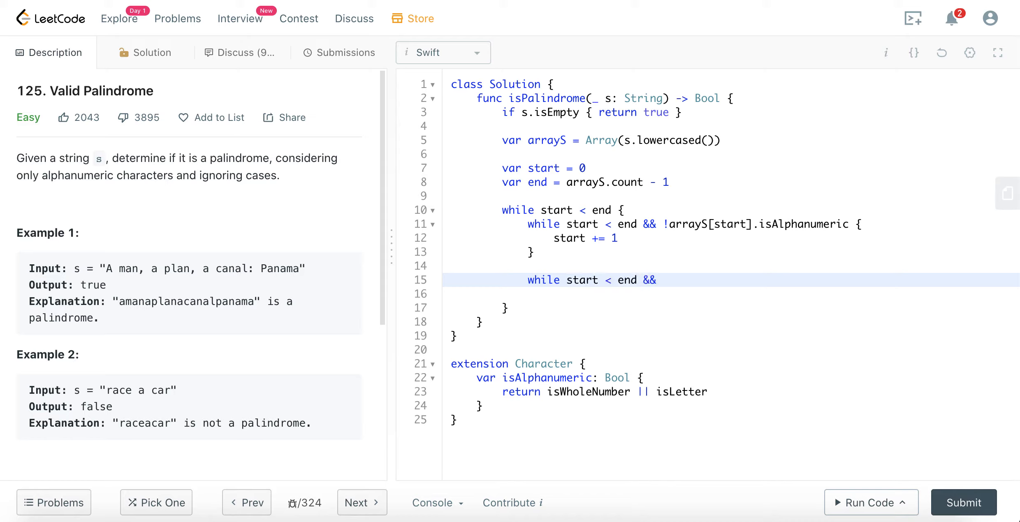
type("!array")
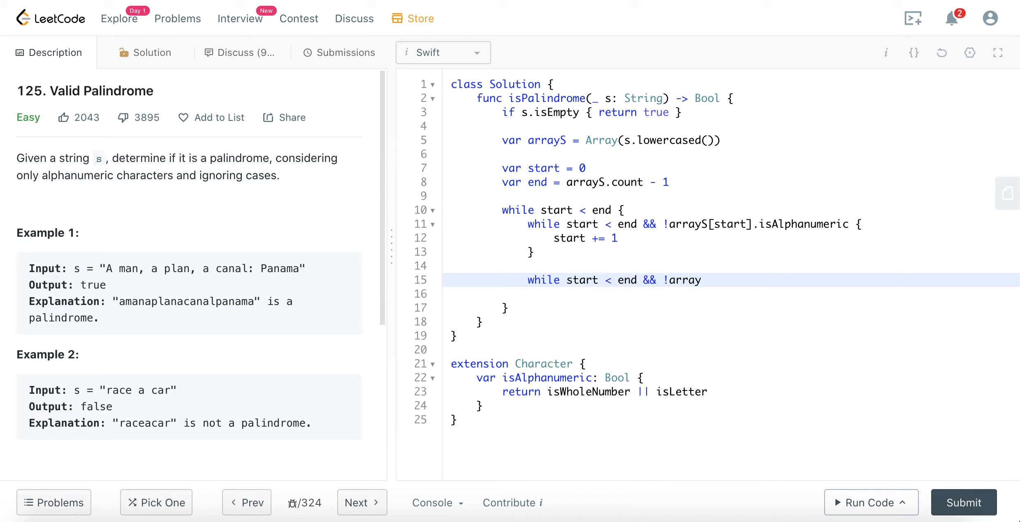
type("S[end].is")
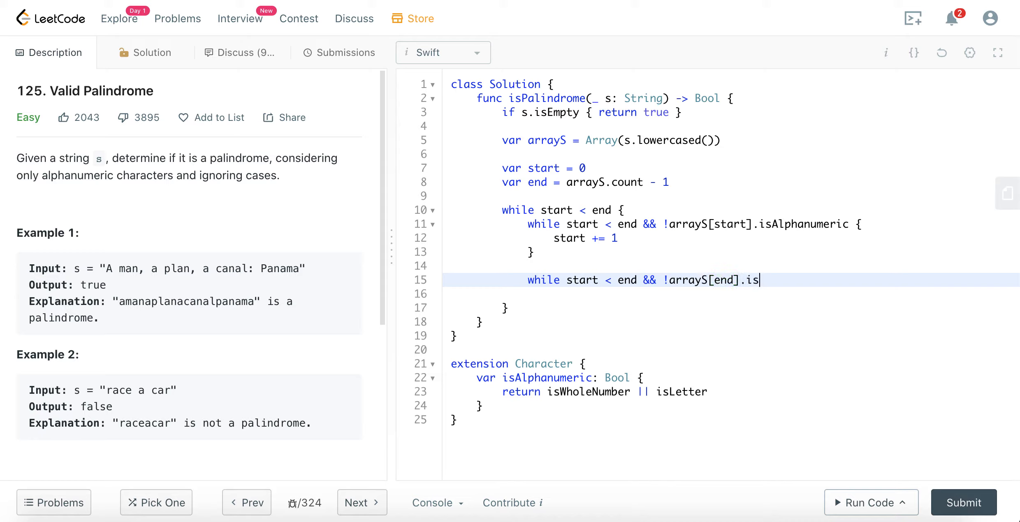
type("Alpha")
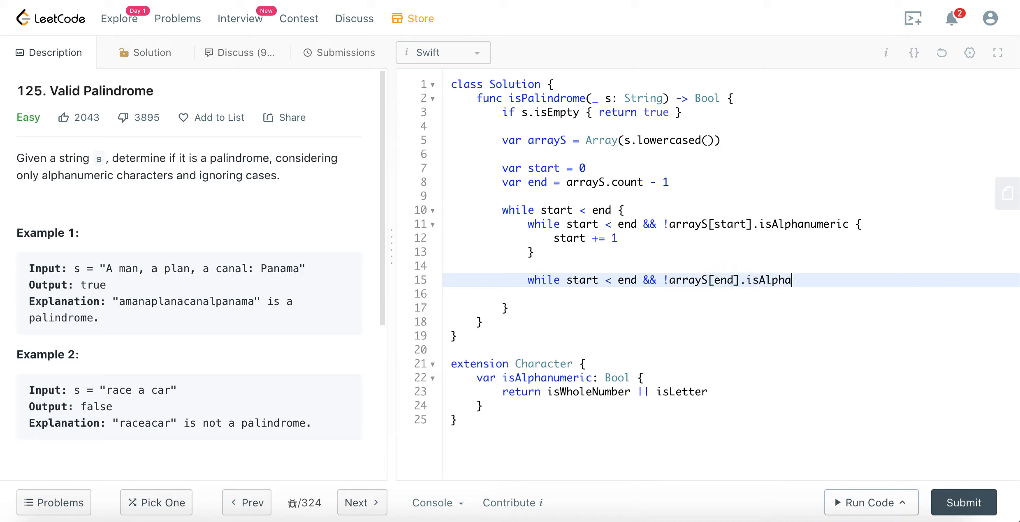
type("umeric {")
type("end -= 1")
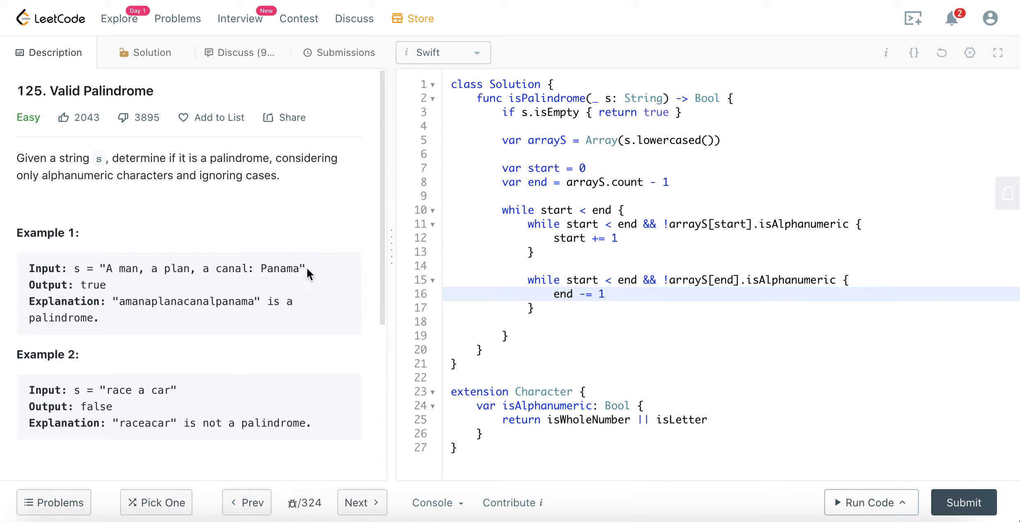
double_click(293, 269)
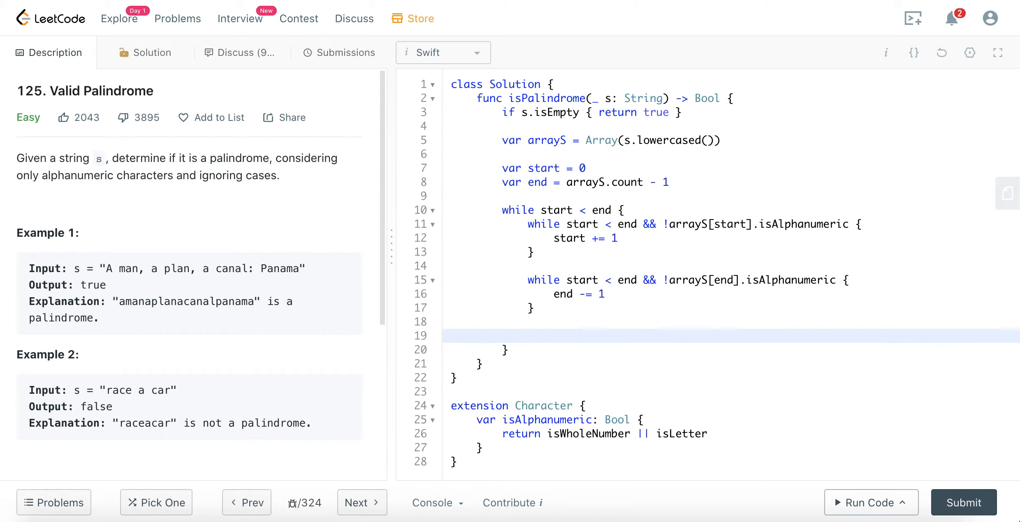
Step: Add `guard arrayS[start] == arrayS[end] else { return false }` and open a line below
type("guard")
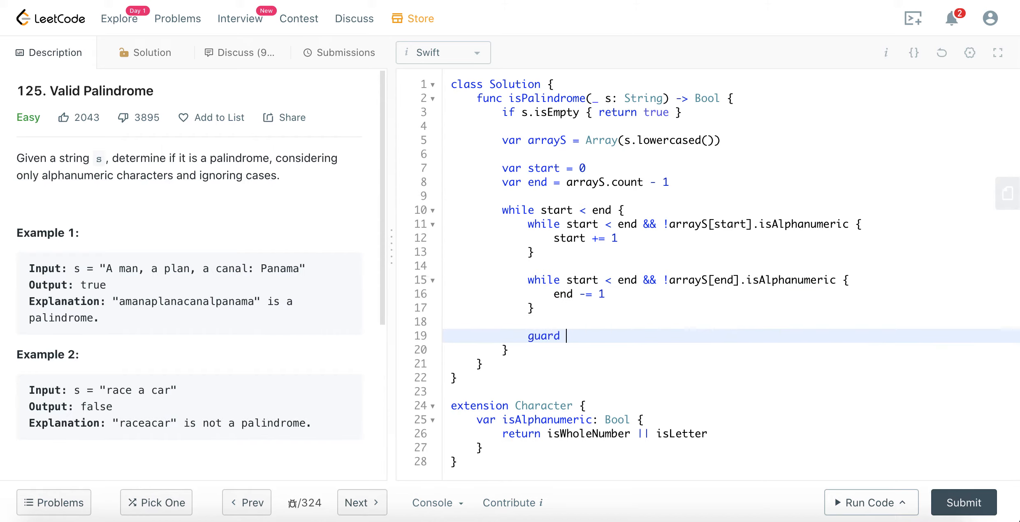
type("arrayS[start")
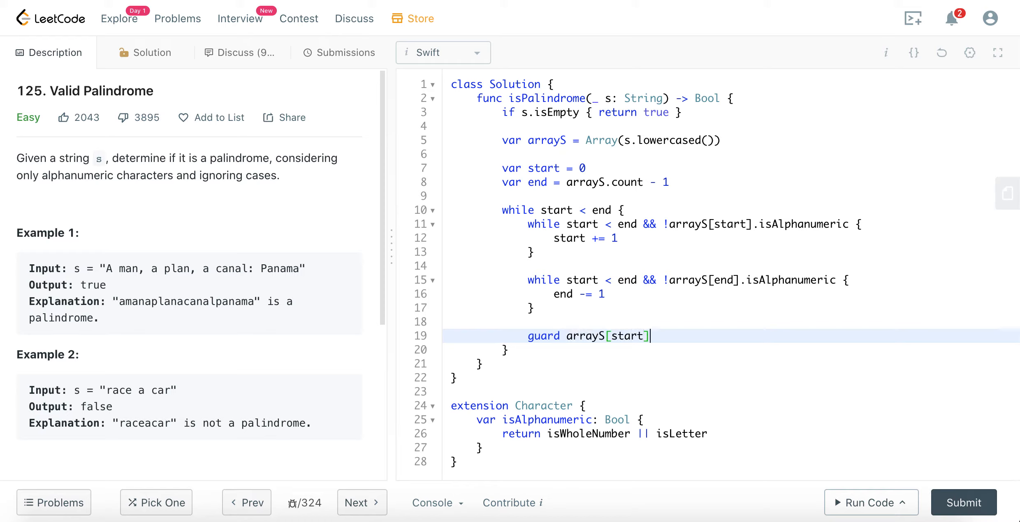
type("== array")
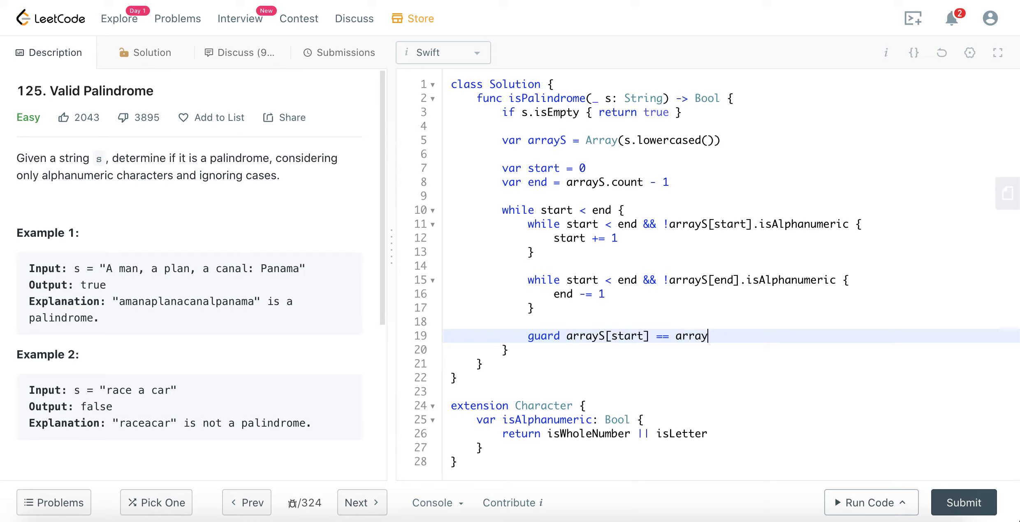
type("S[end] else {")
type("re")
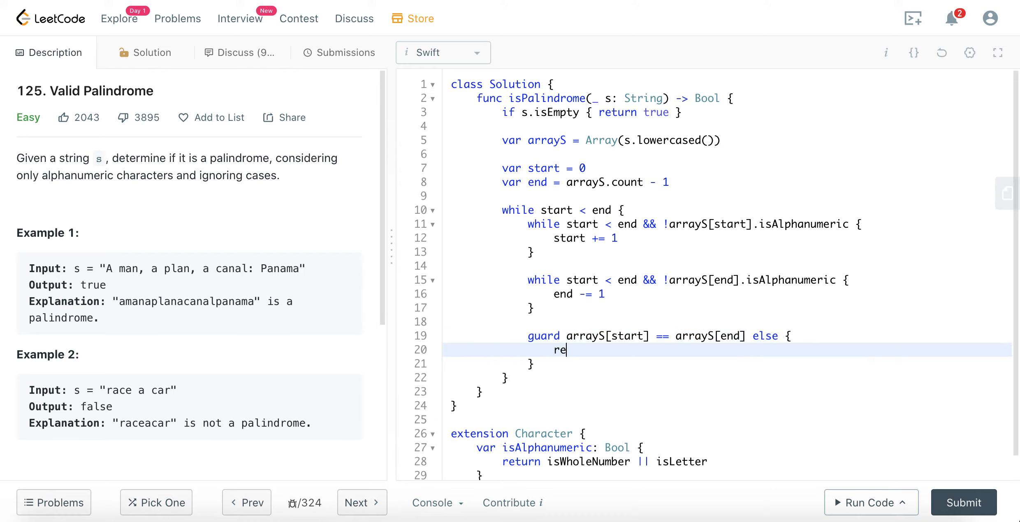
type("turn false")
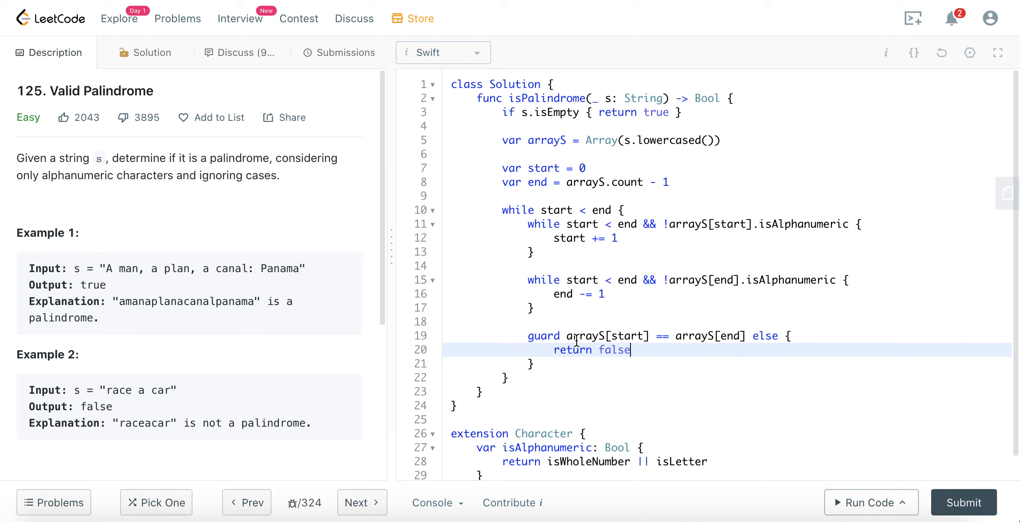
mouse_move(528, 225)
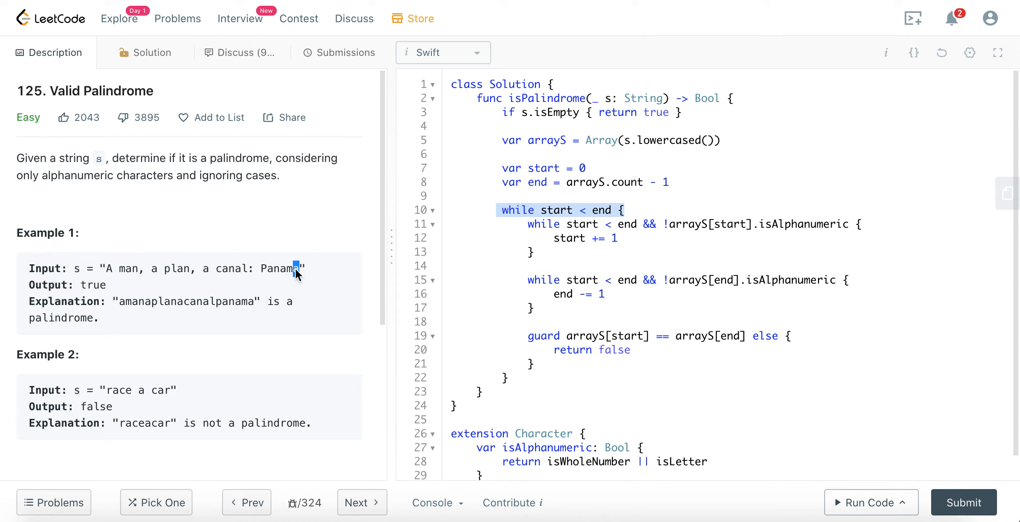
double_click(296, 268)
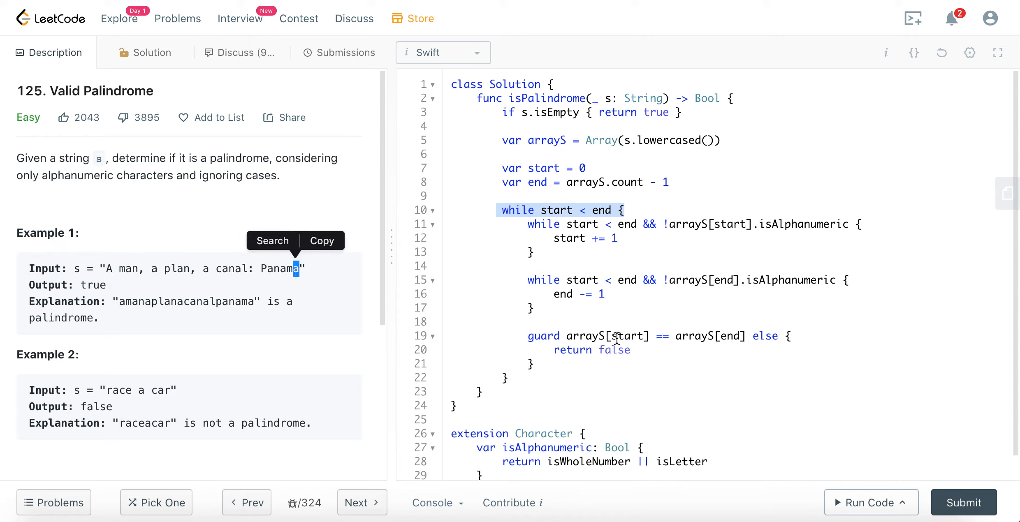
mouse_move(650, 353)
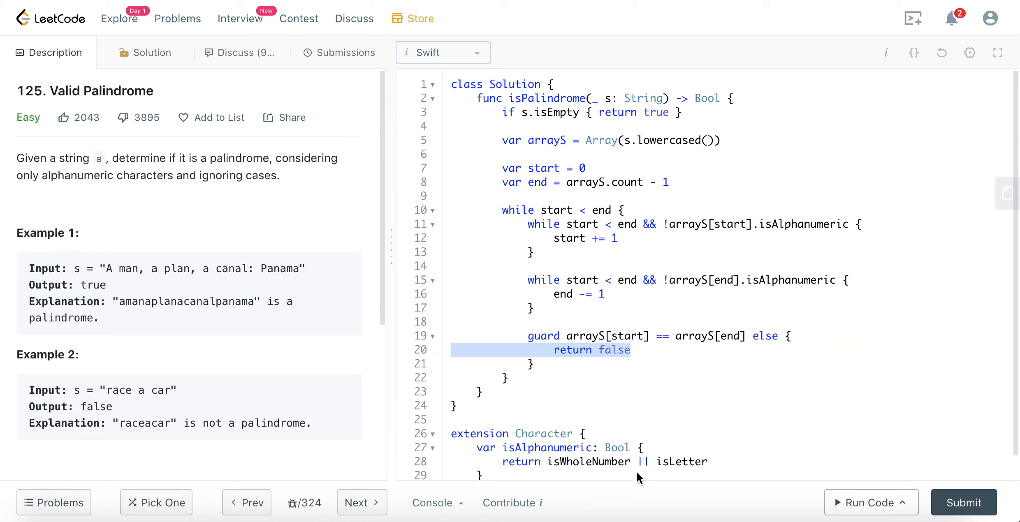
left_click(533, 363)
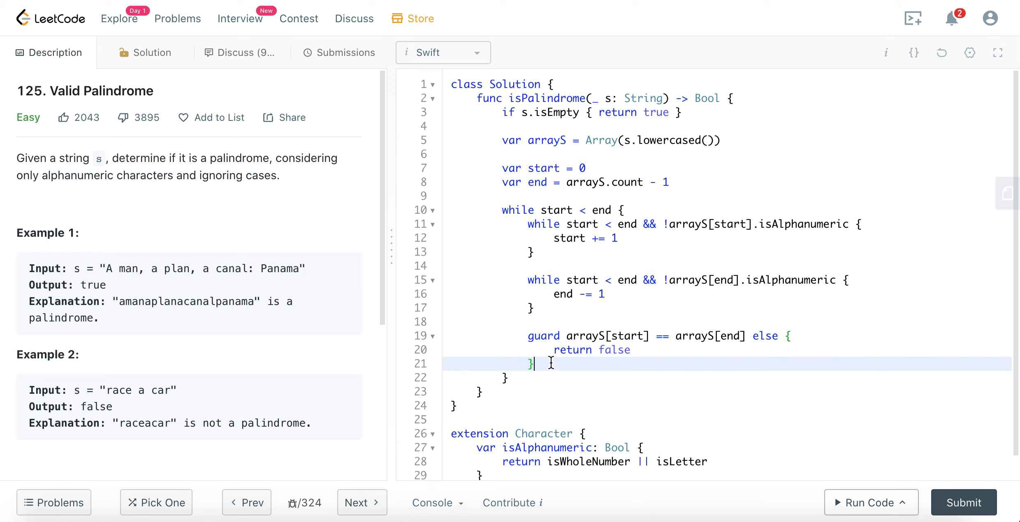
mouse_move(659, 347)
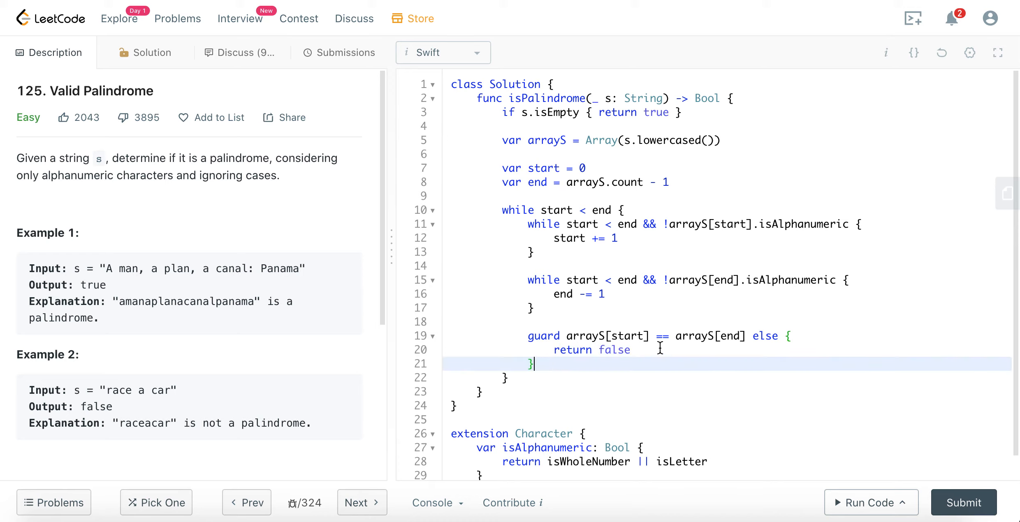
key("enter")
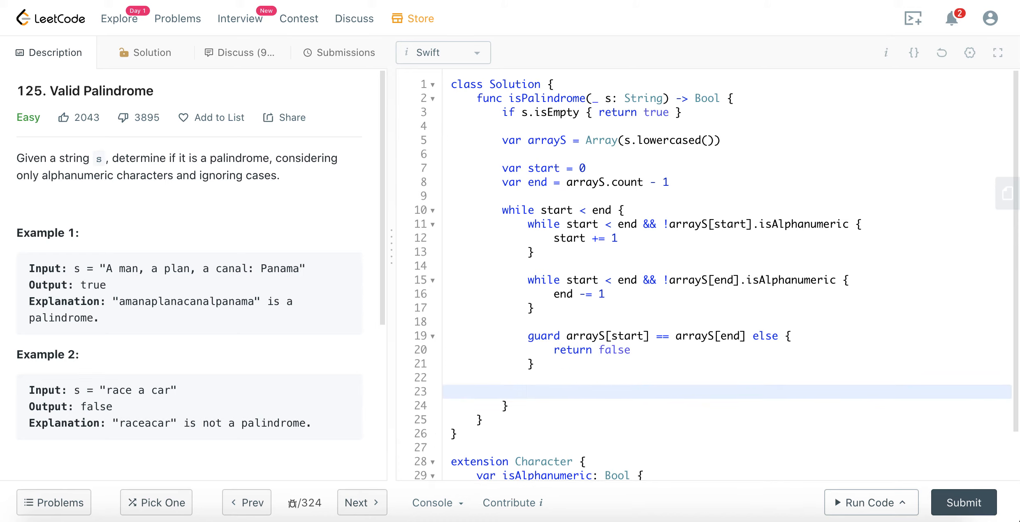
Step: Add `start += 1` and `end -= 1` after the guard, then `return true` after the loop
type("start += 1")
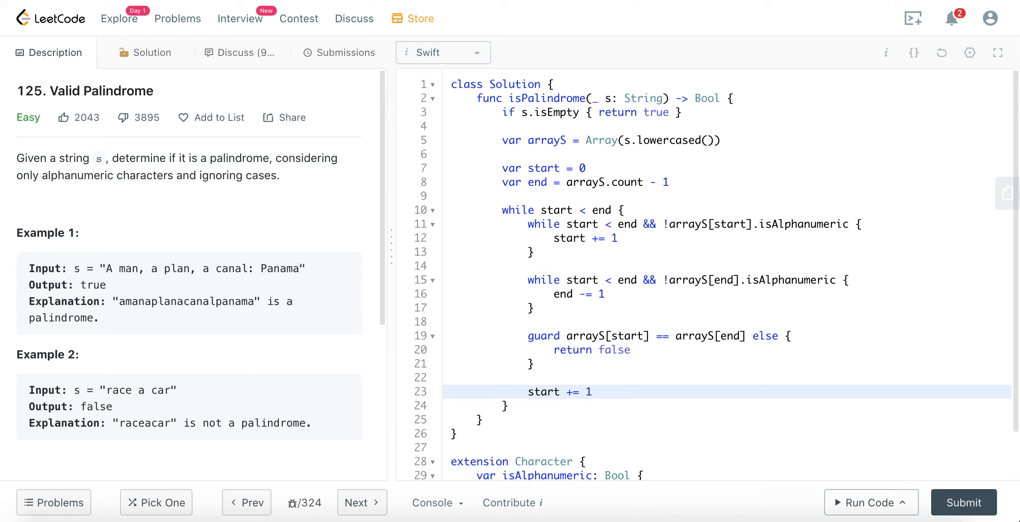
type("end")
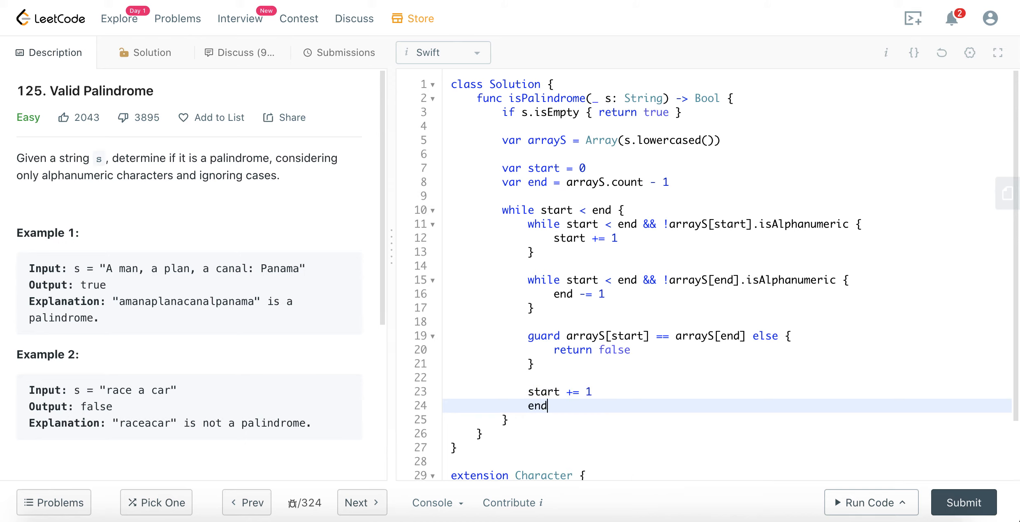
type("-= 1")
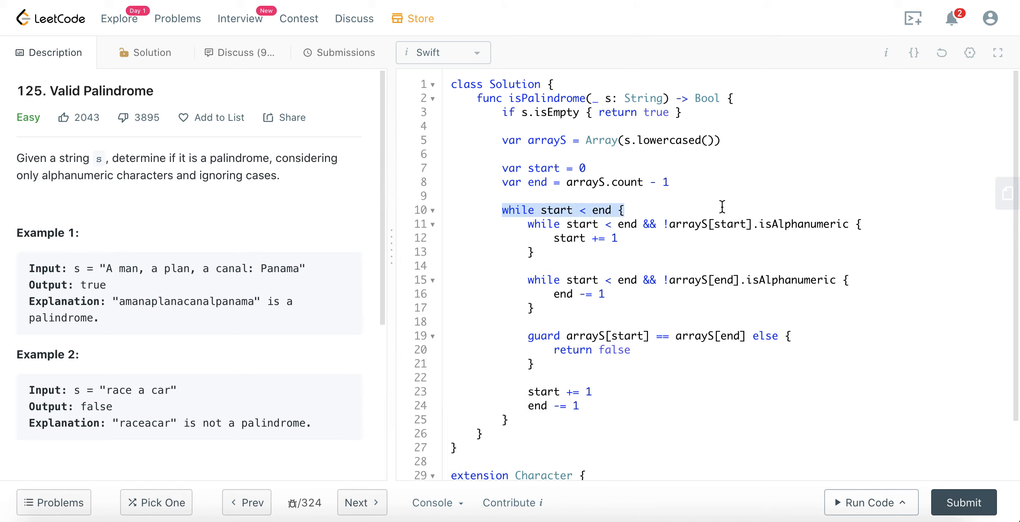
mouse_move(245, 291)
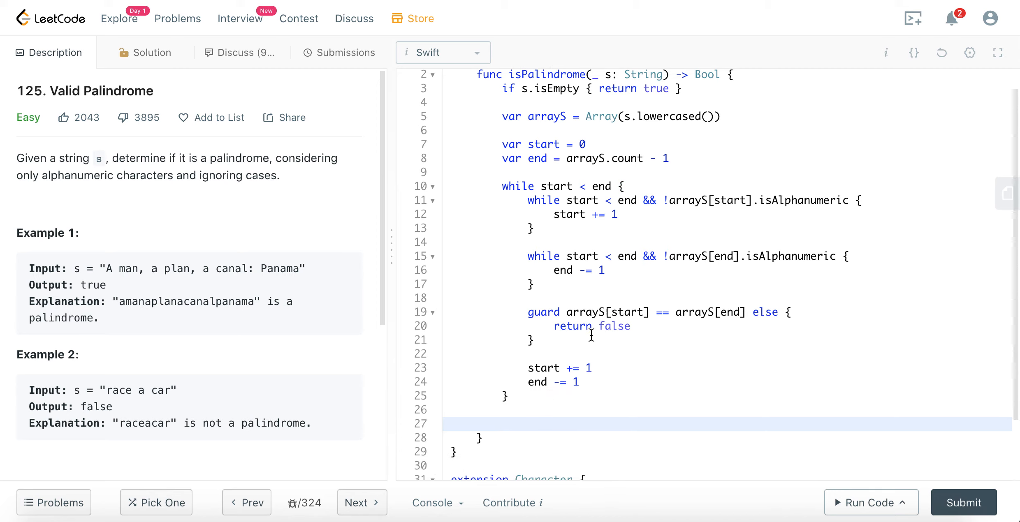
double_click(591, 326)
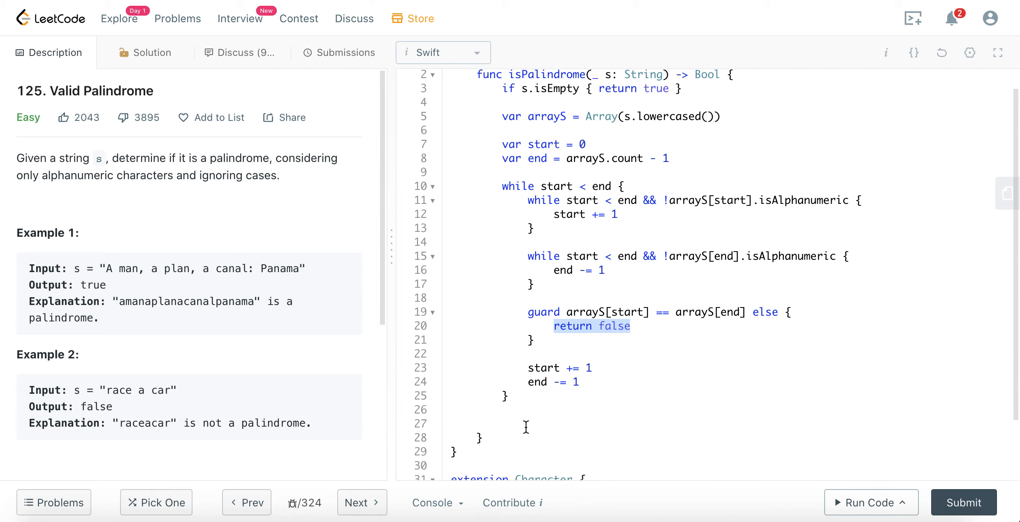
type("return true")
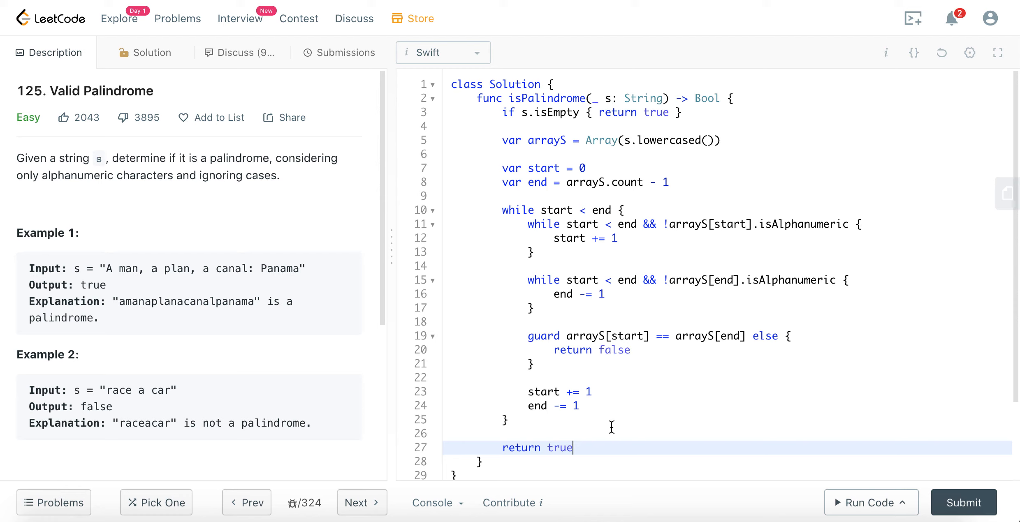
mouse_move(637, 142)
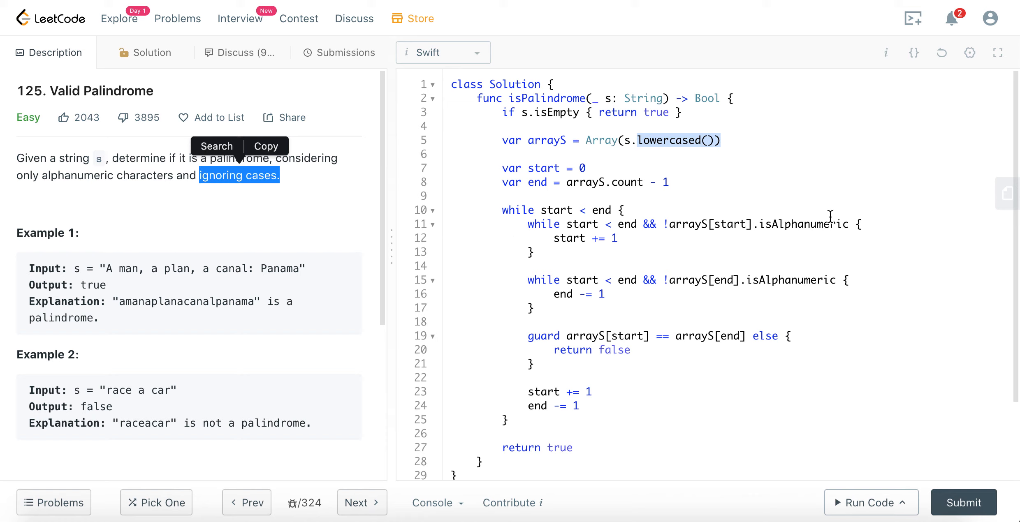
mouse_move(856, 505)
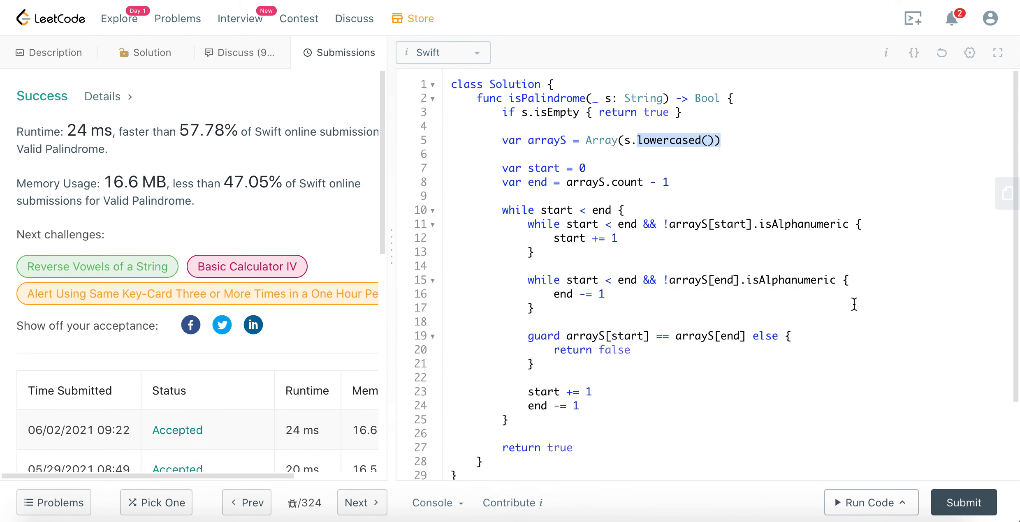
mouse_move(880, 235)
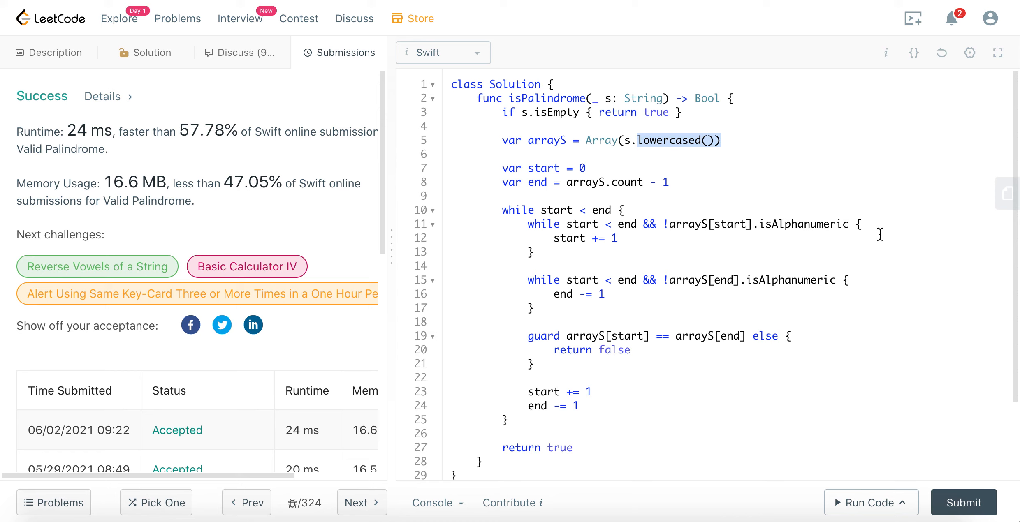